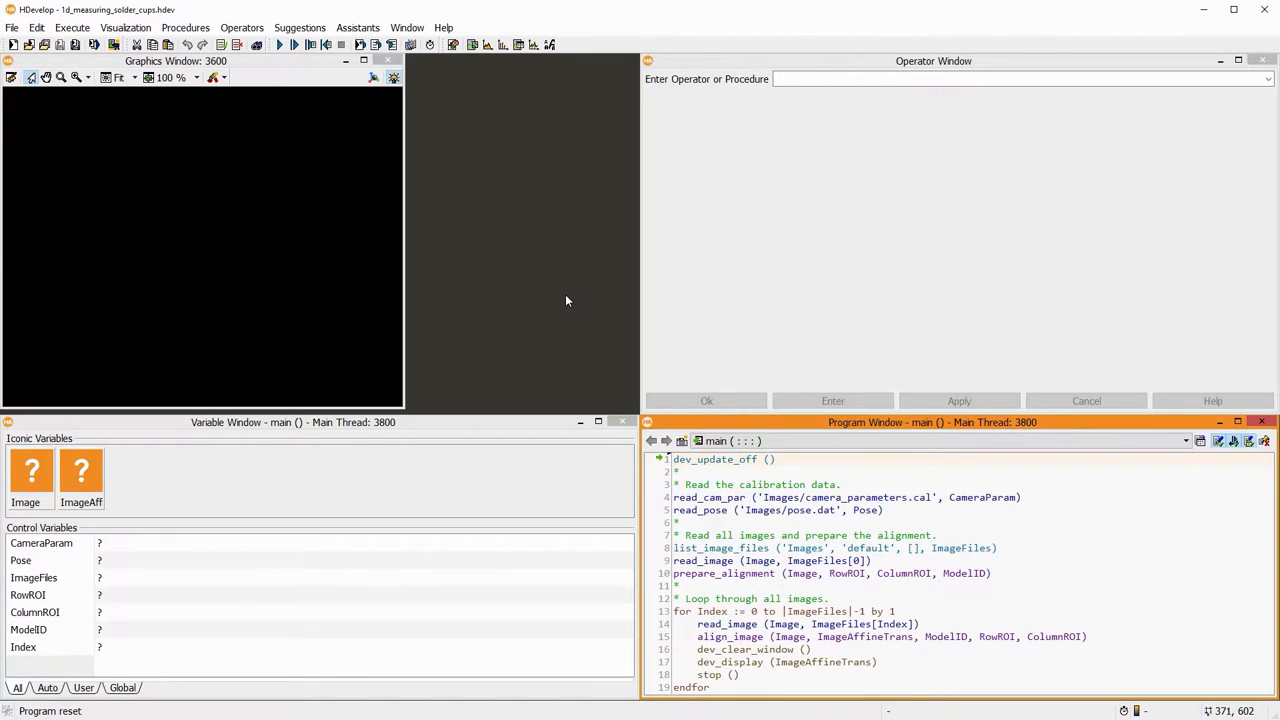
mouse_move(280, 44)
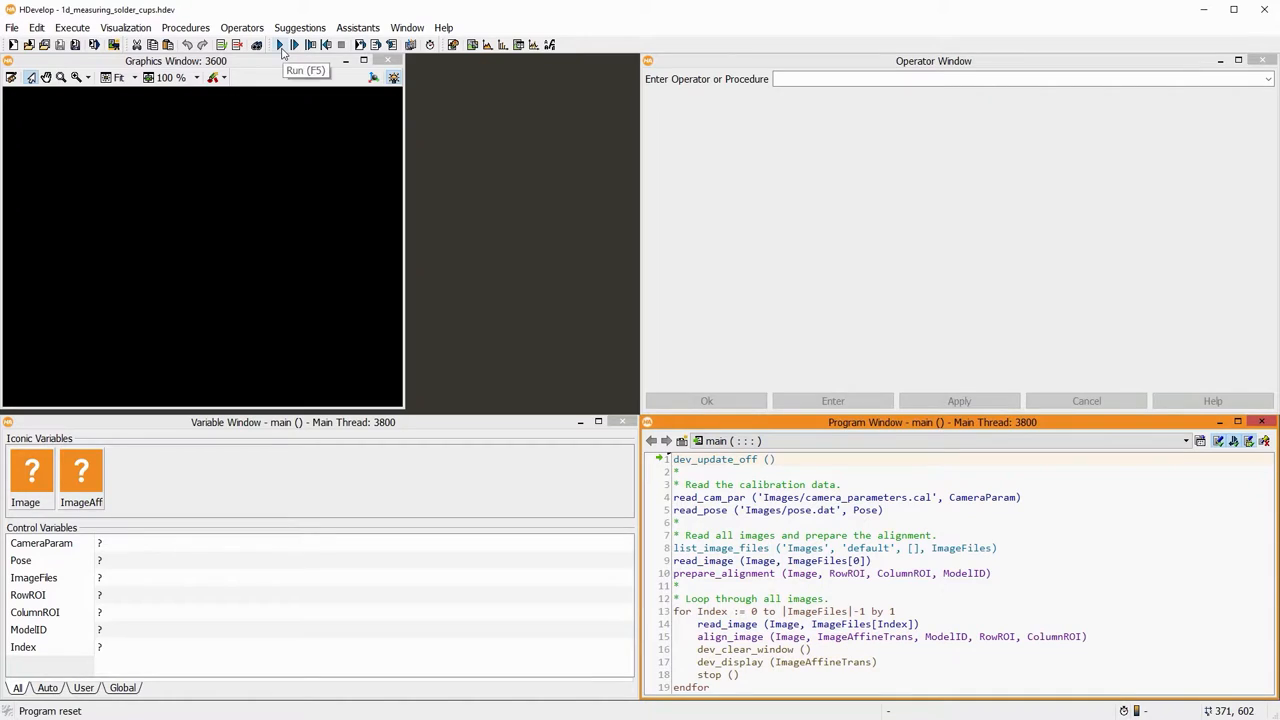
- Execute dev_update_off through prepare_alignment, loading camera parameters, pose and the first solder-cups image
click(280, 44)
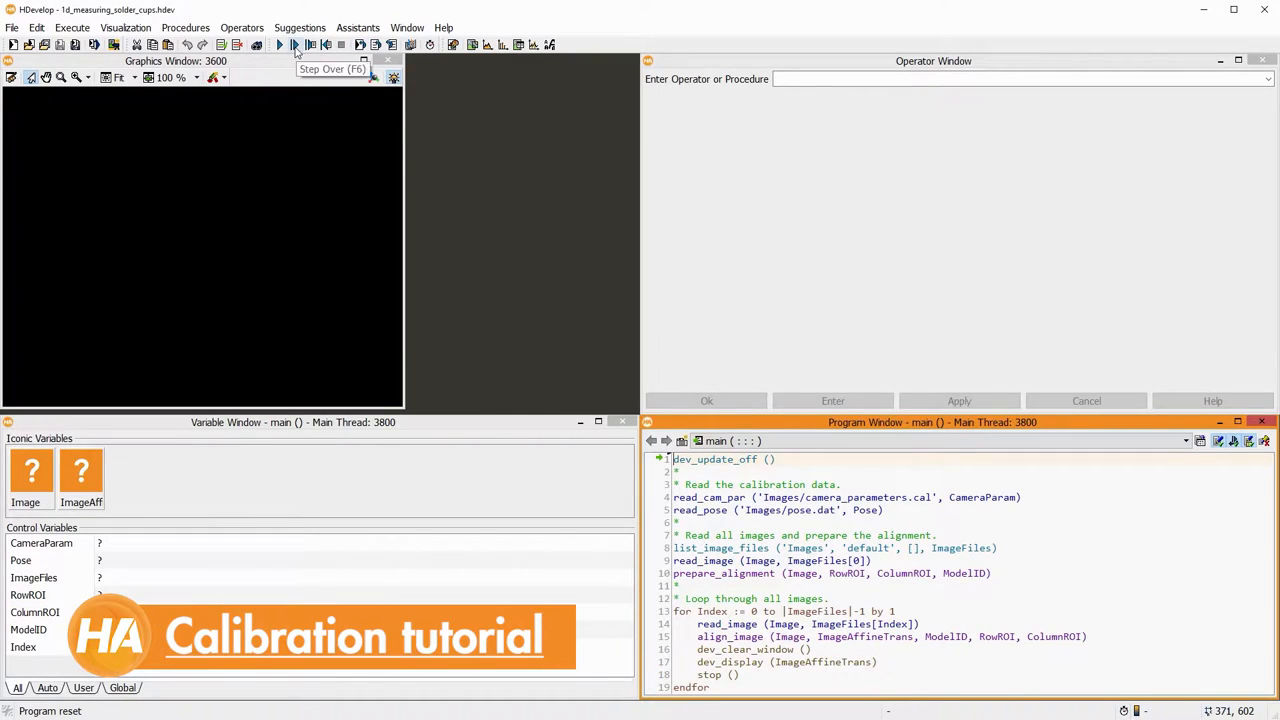
click(296, 44)
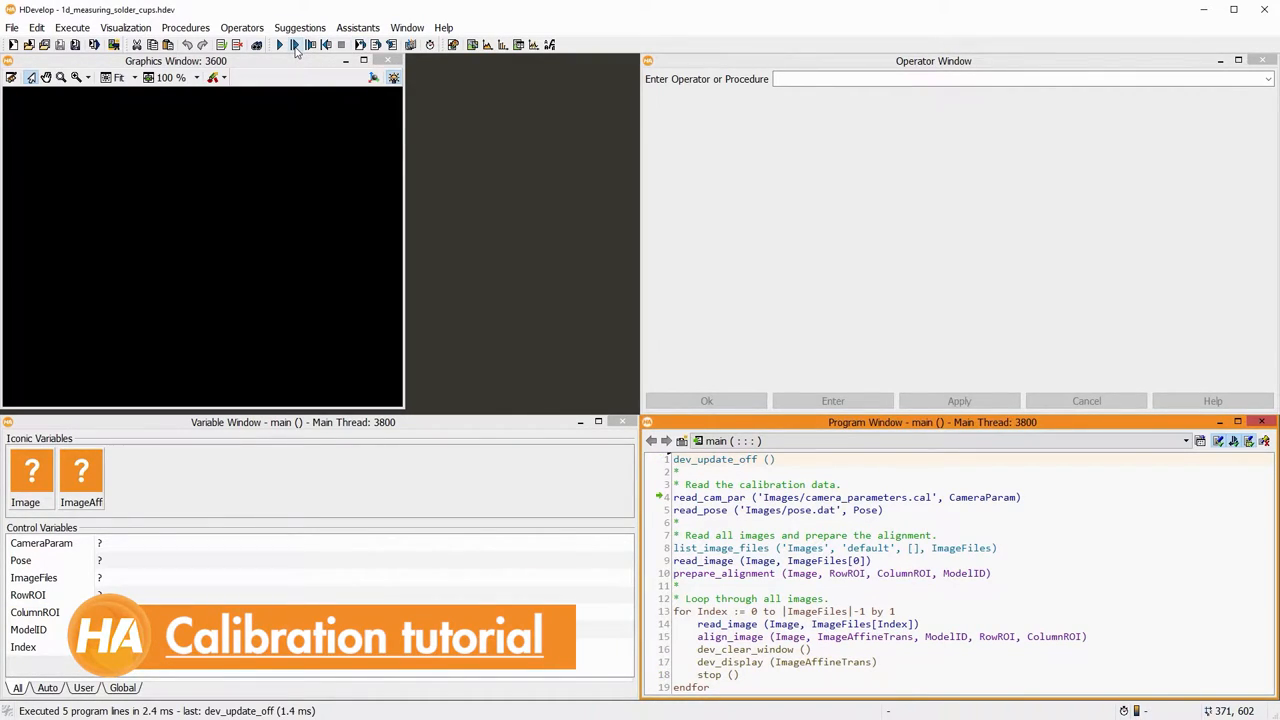
click(296, 44)
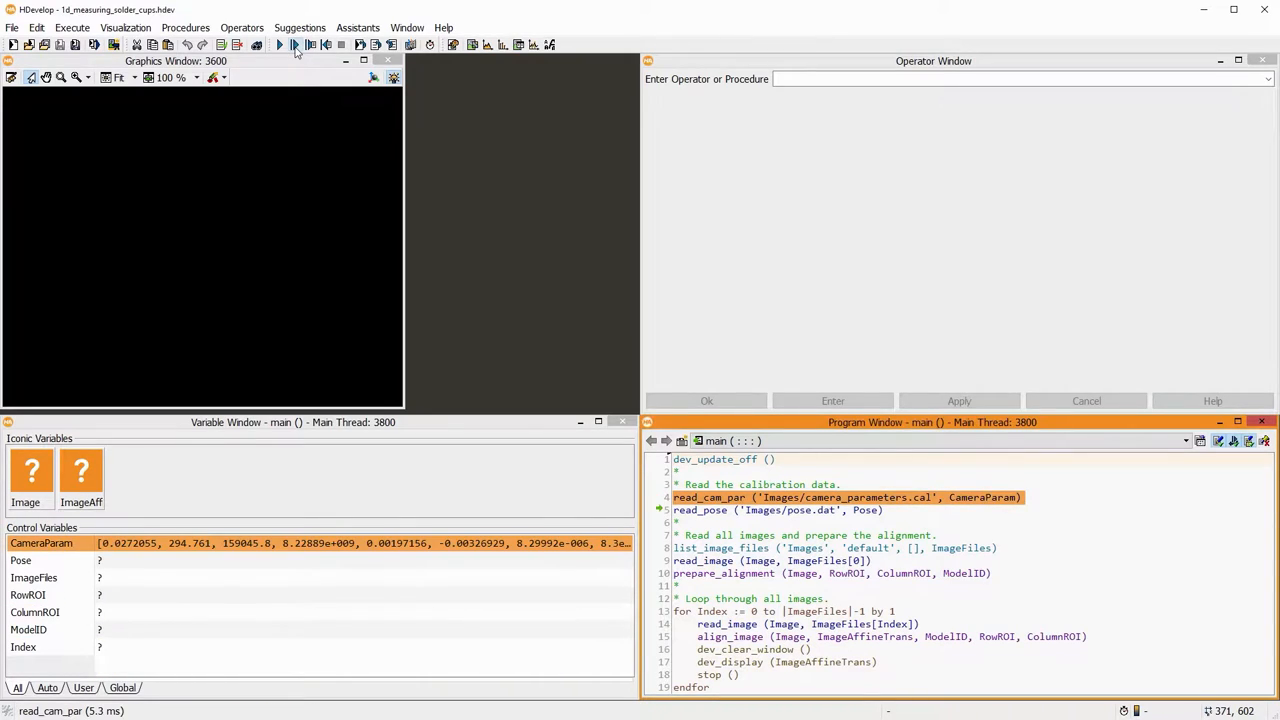
click(294, 44)
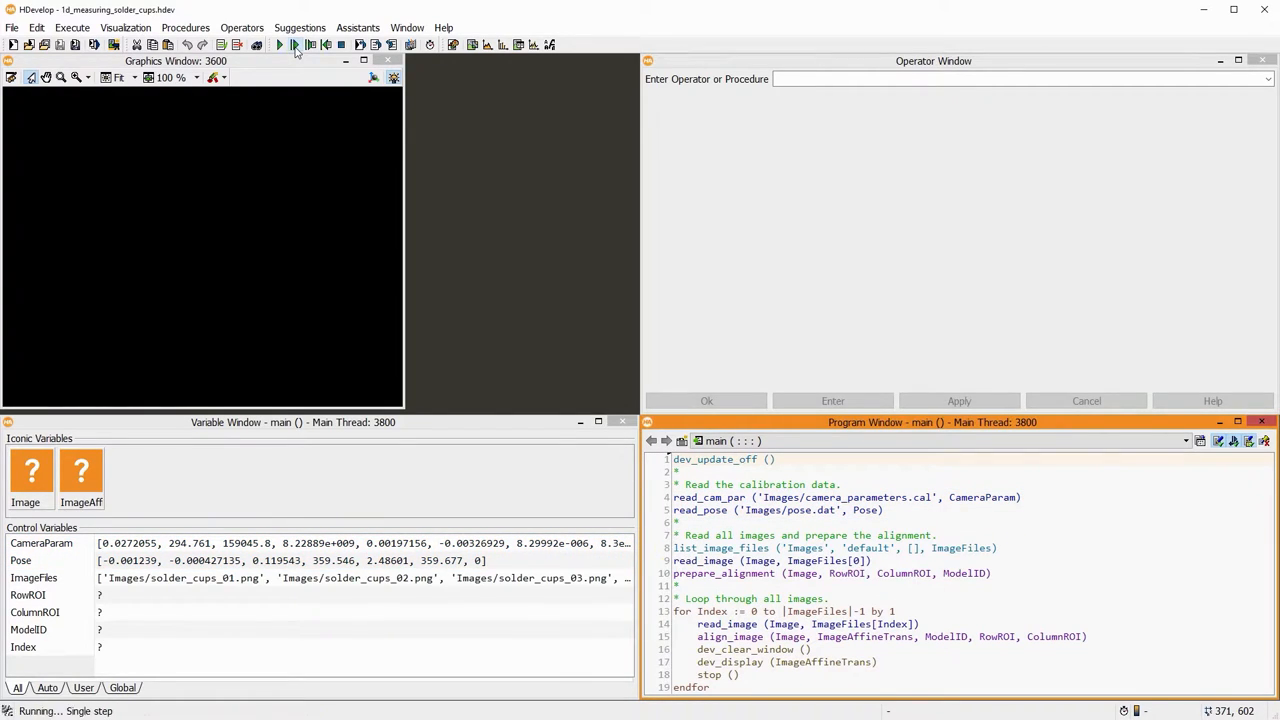
click(294, 44)
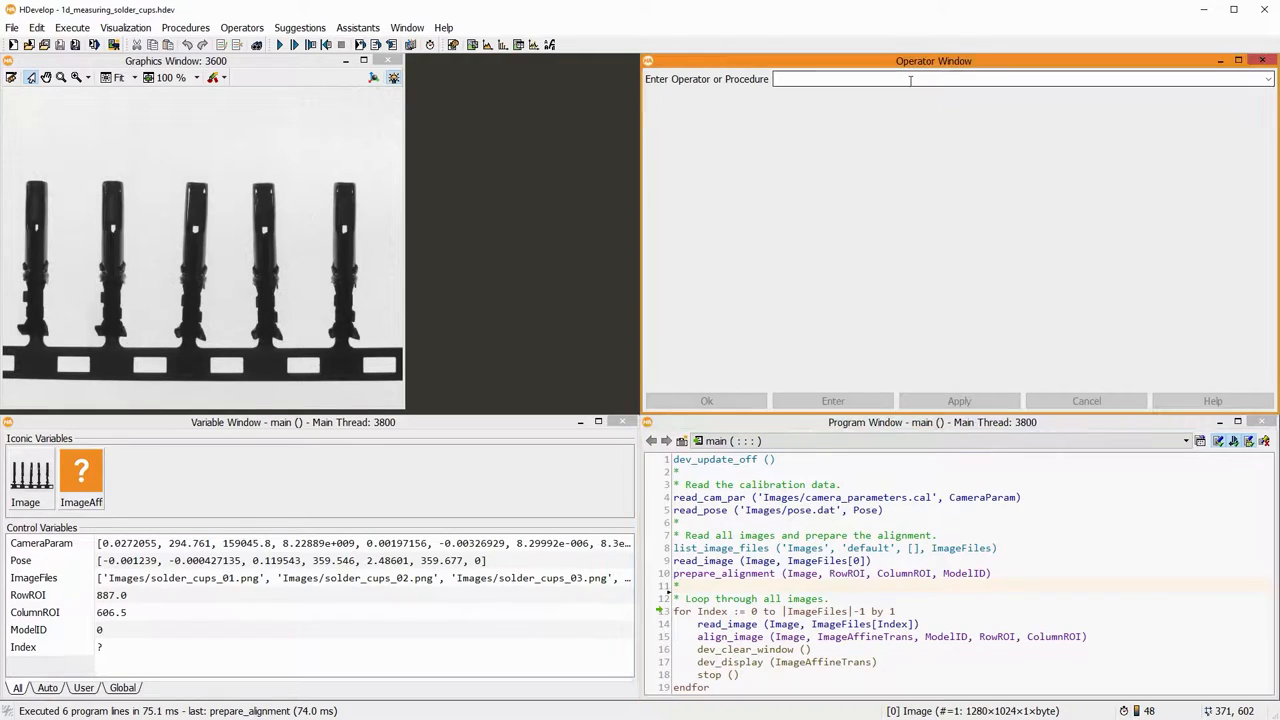
- Choose gen_measure_rectangle2 in the Operator Window with RowROI and ColumnROI as center
text(gen_measure_arc)
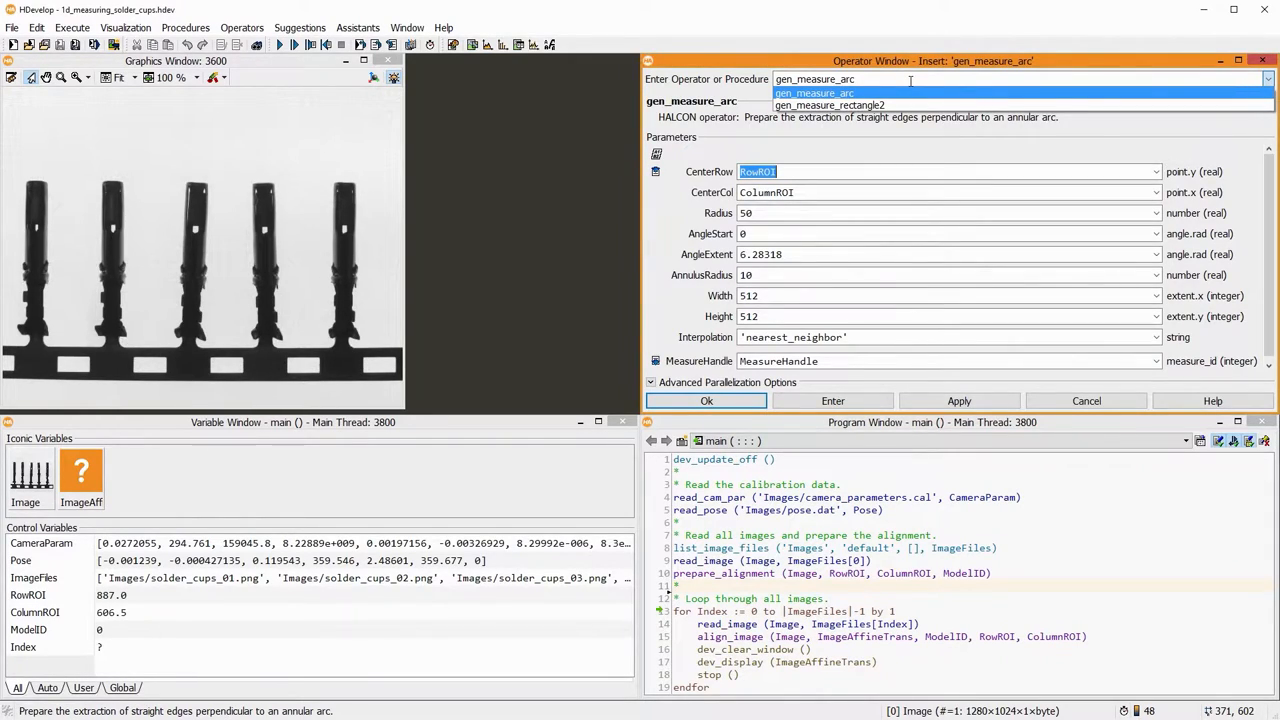
click(828, 104)
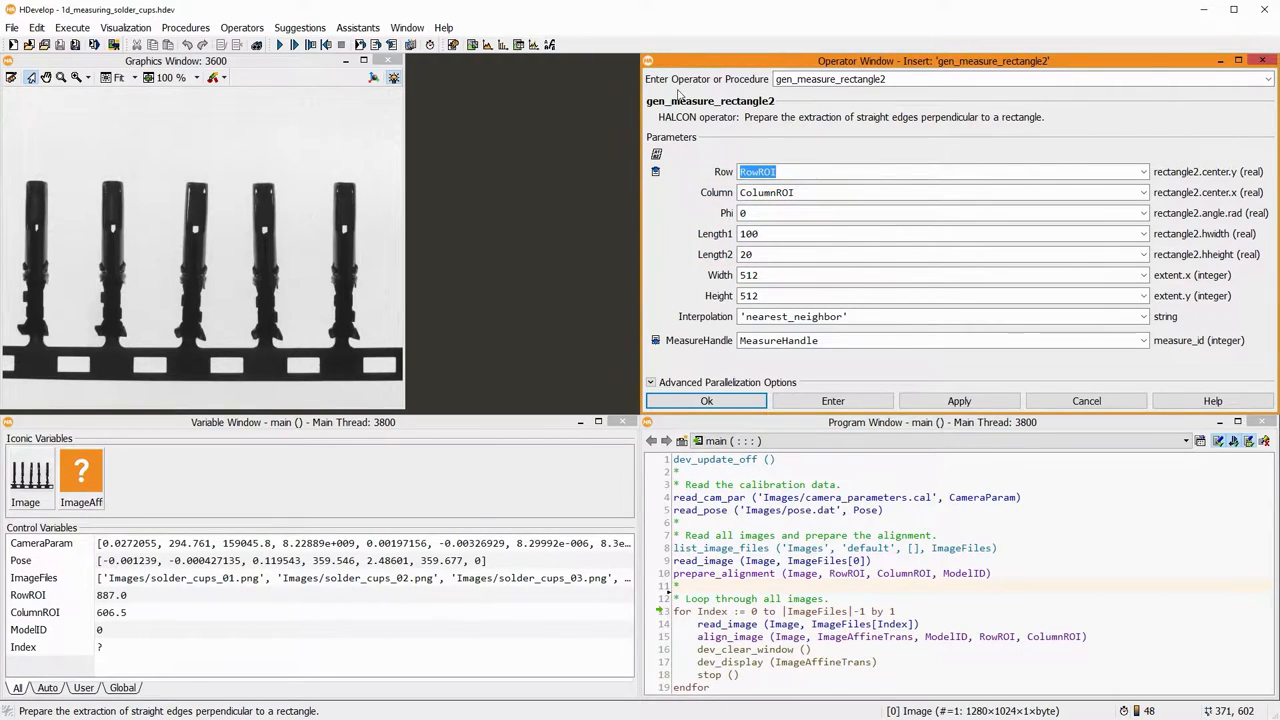
mouse_move(212, 76)
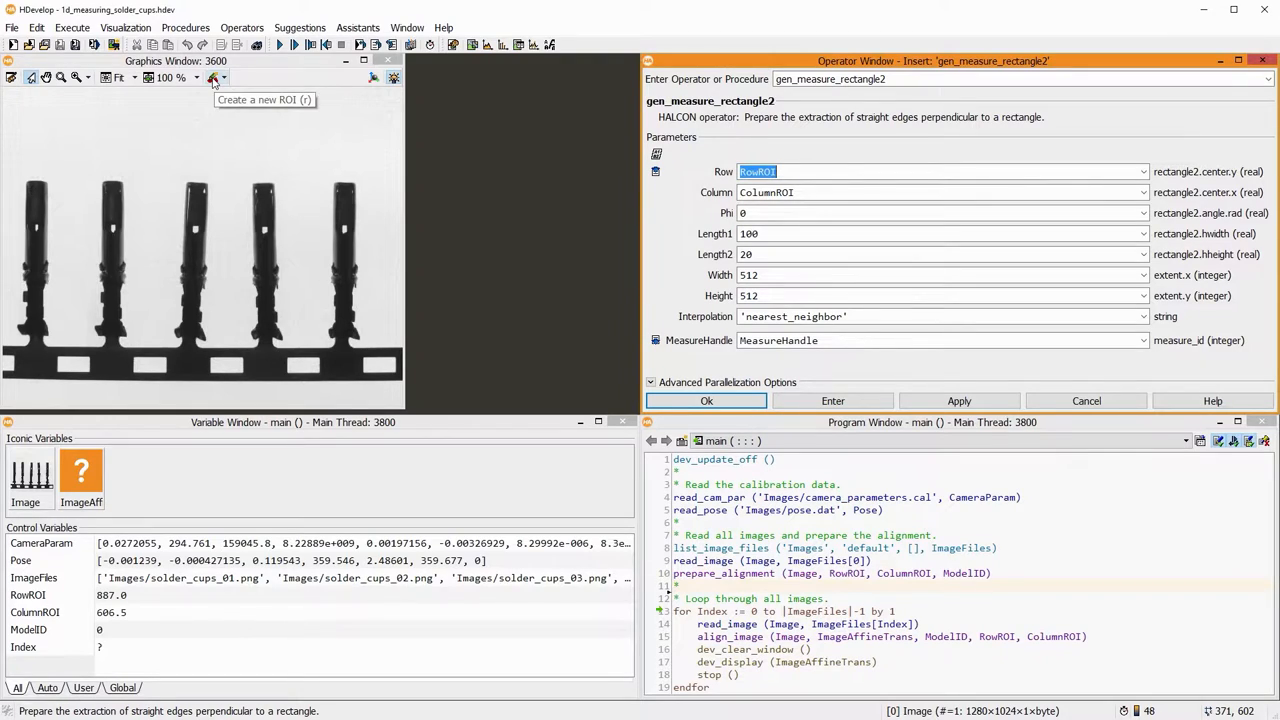
- Draw a rotated rectangle ROI over the solder cups and transfer its values (374, 621, 0, 580, 42)
click(214, 76)
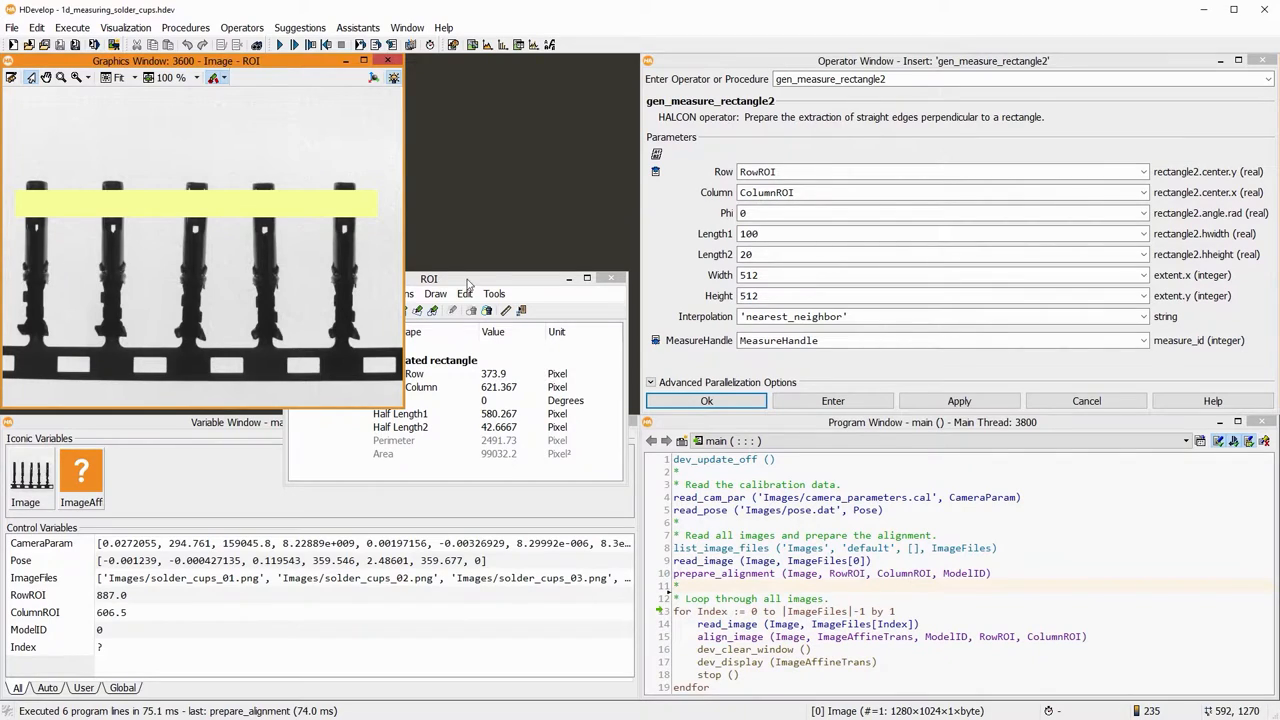
click(450, 278)
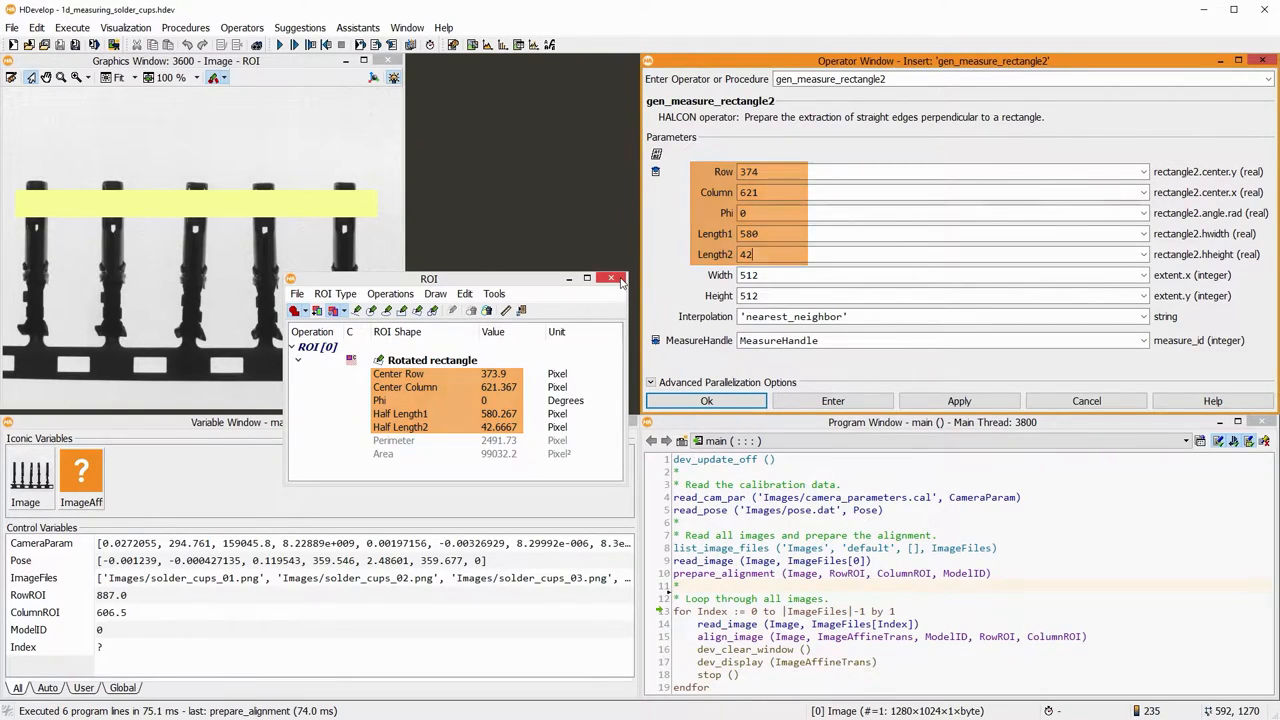
click(620, 278)
text(1280)
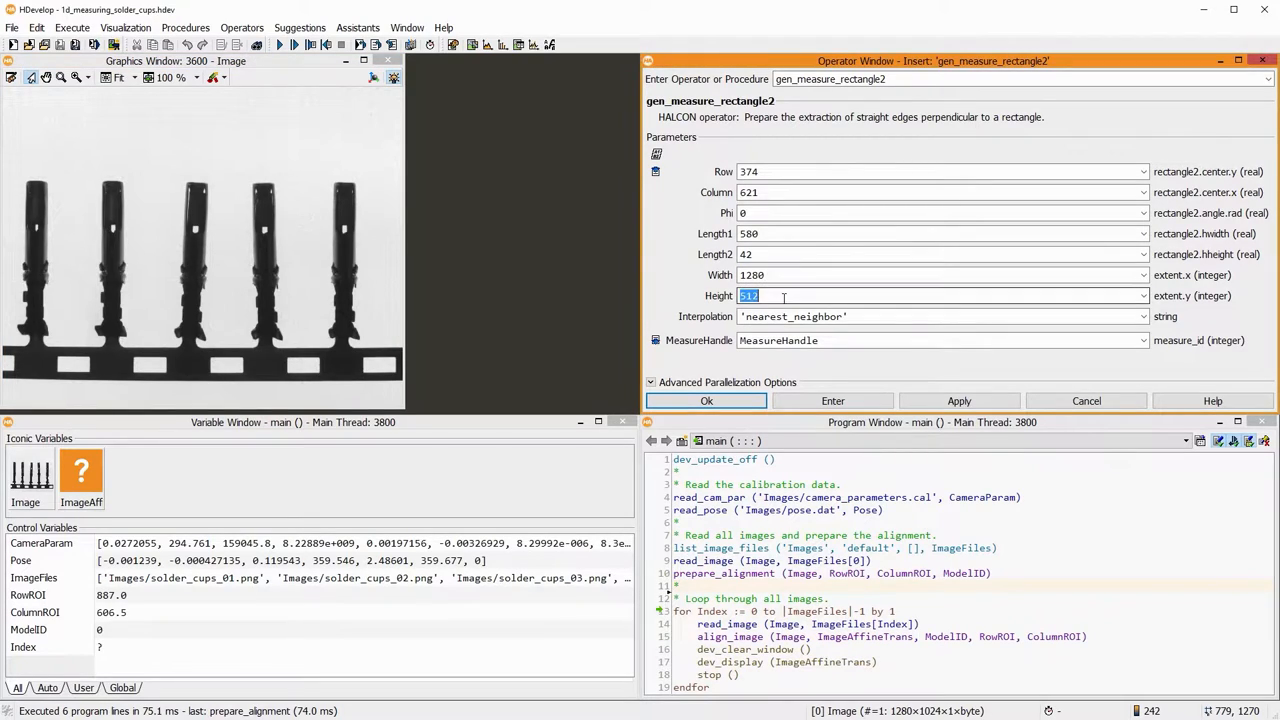
- Insert gen_measure_rectangle2 with height 1024 and 'nearest_neighbor' interpolation, creating MeasureHandle
text(1024)
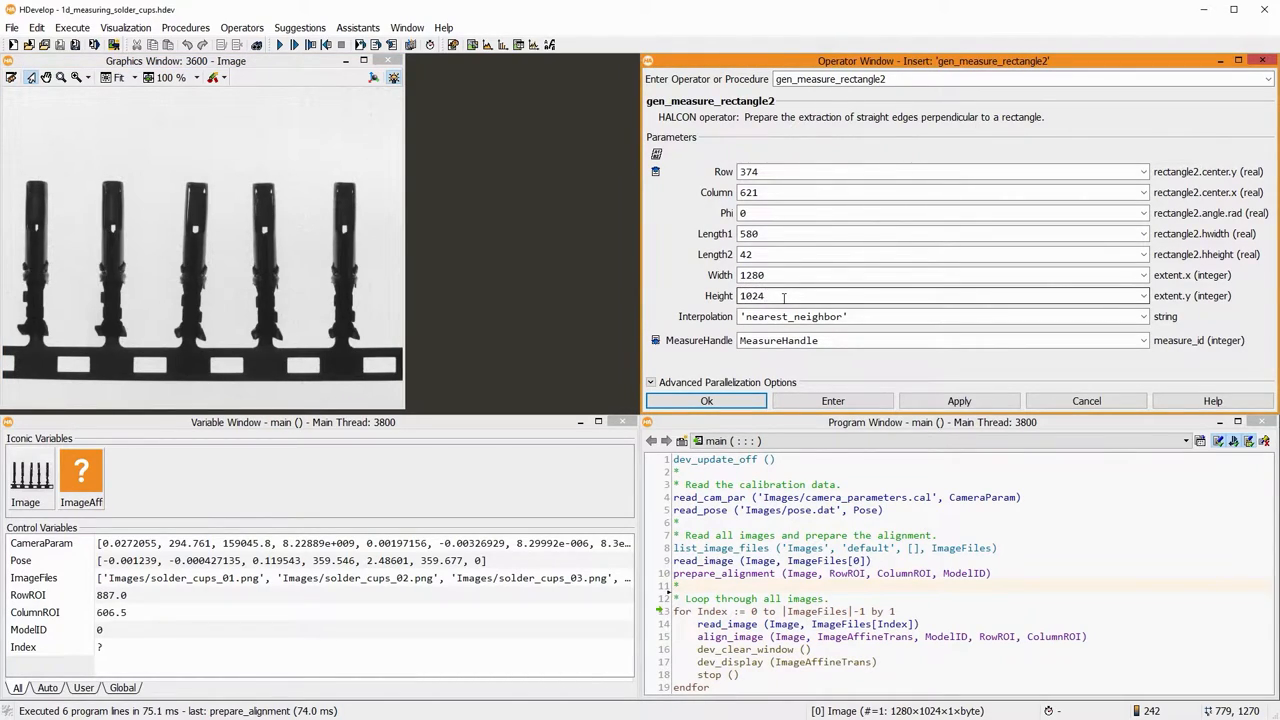
click(1144, 316)
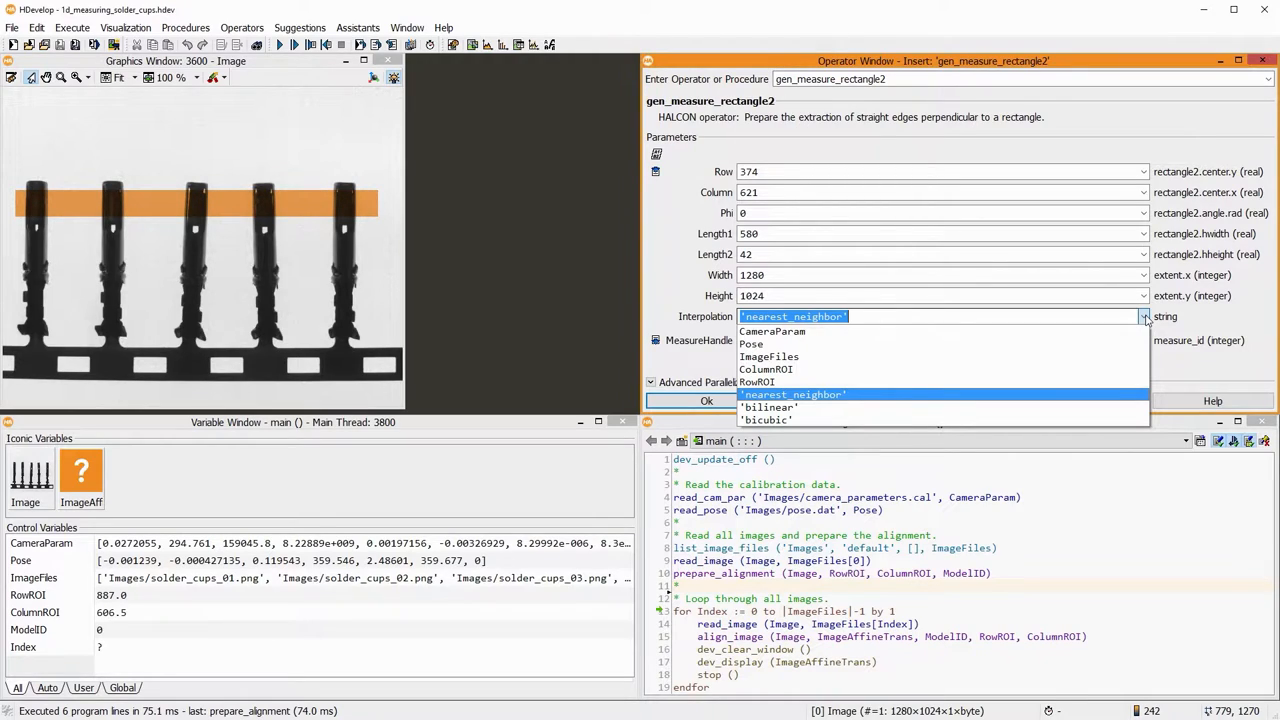
click(792, 394)
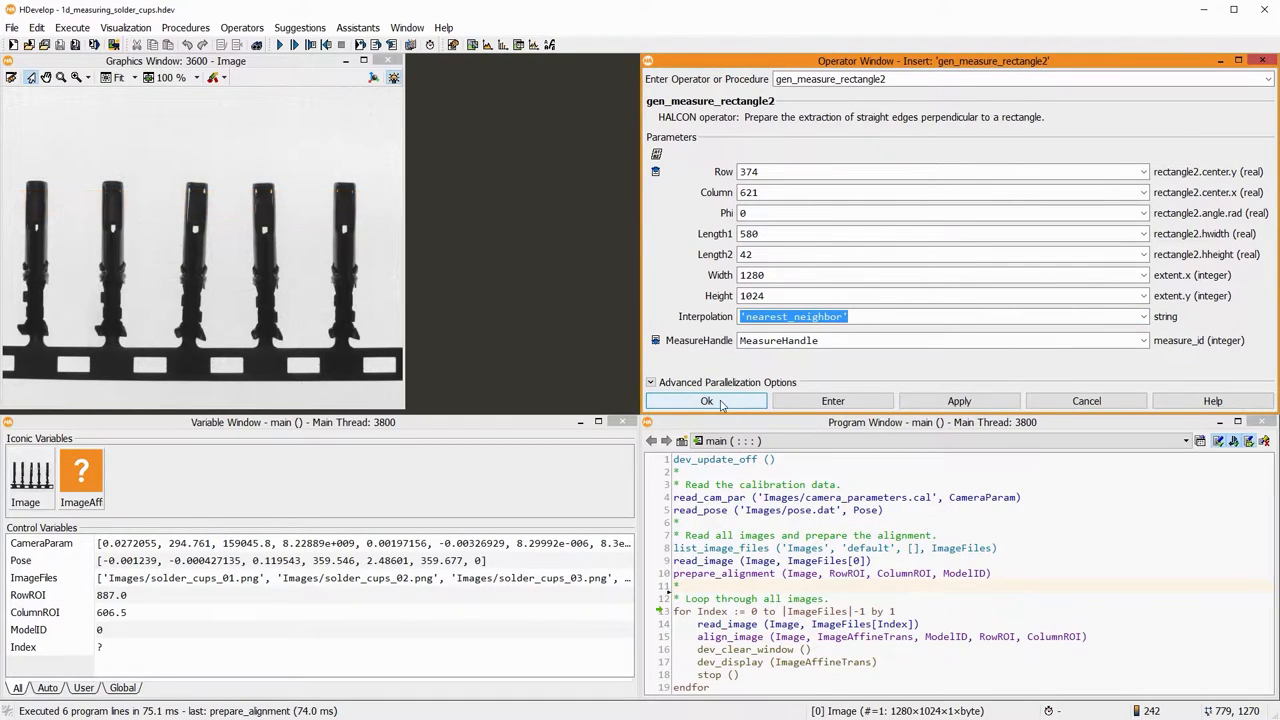
click(706, 400)
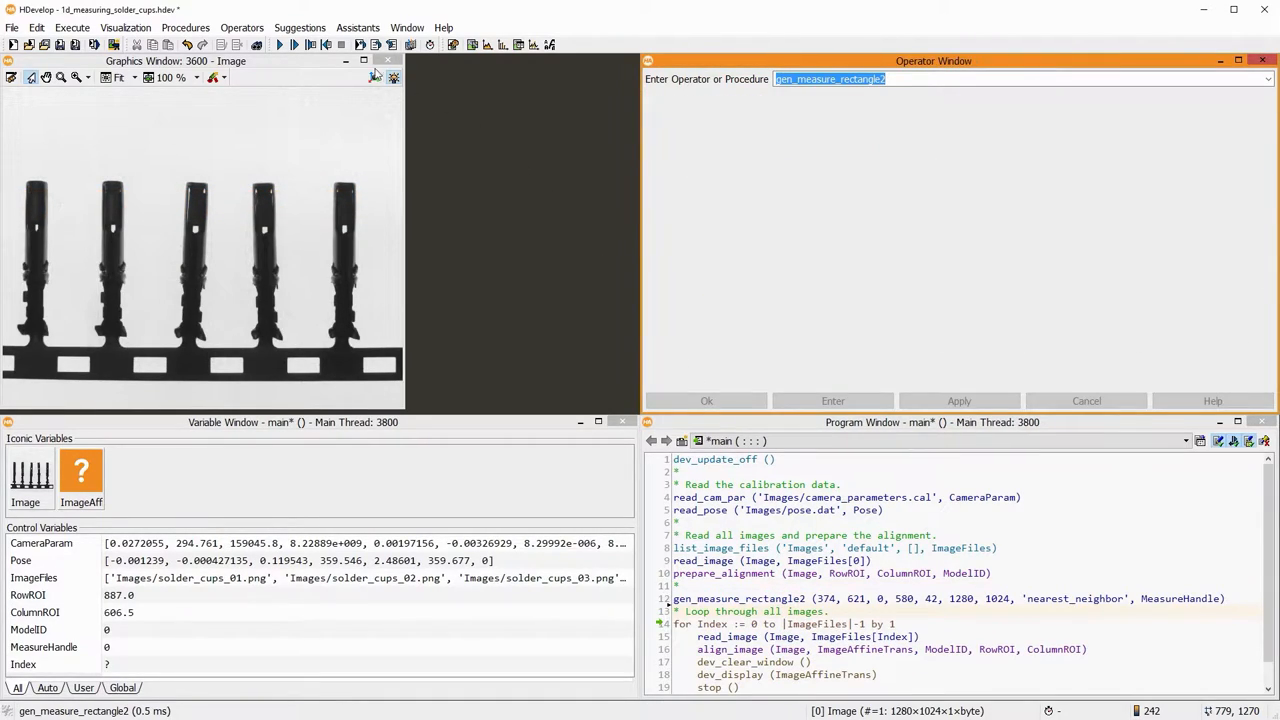
- Enter the image loop and run read_image and align_image to produce ImageAffineTrans
click(280, 44)
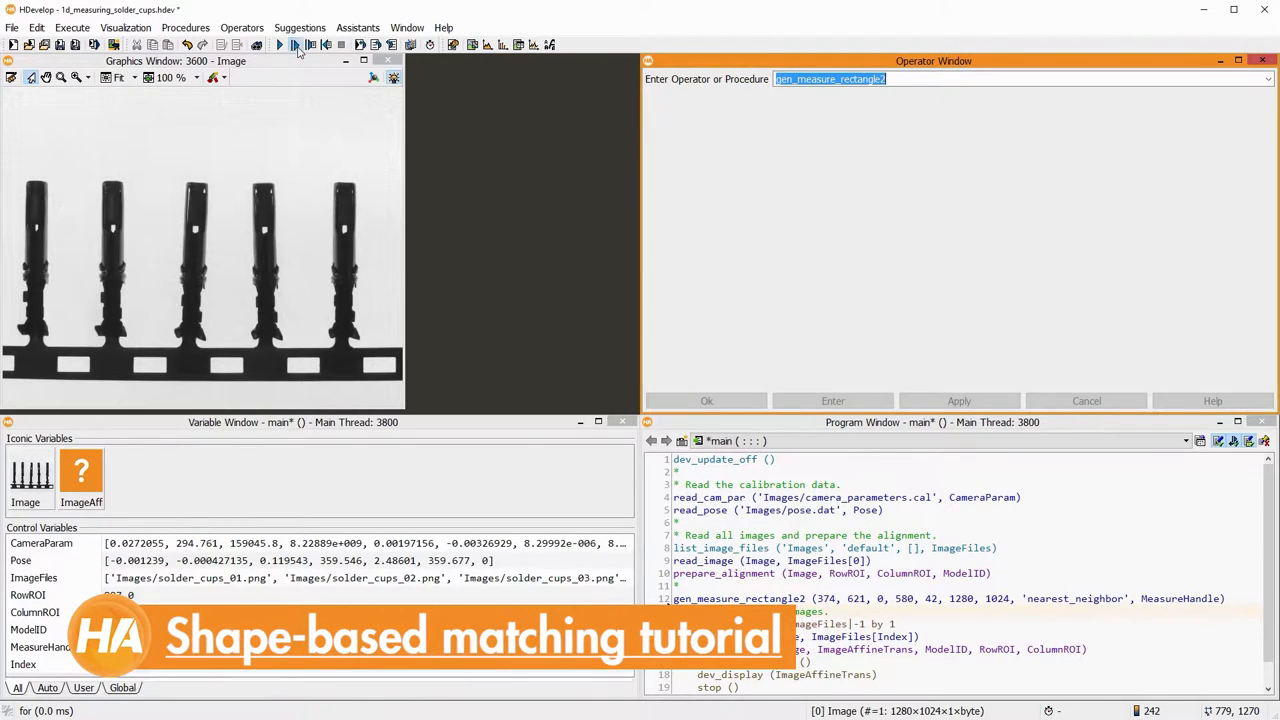
click(280, 44)
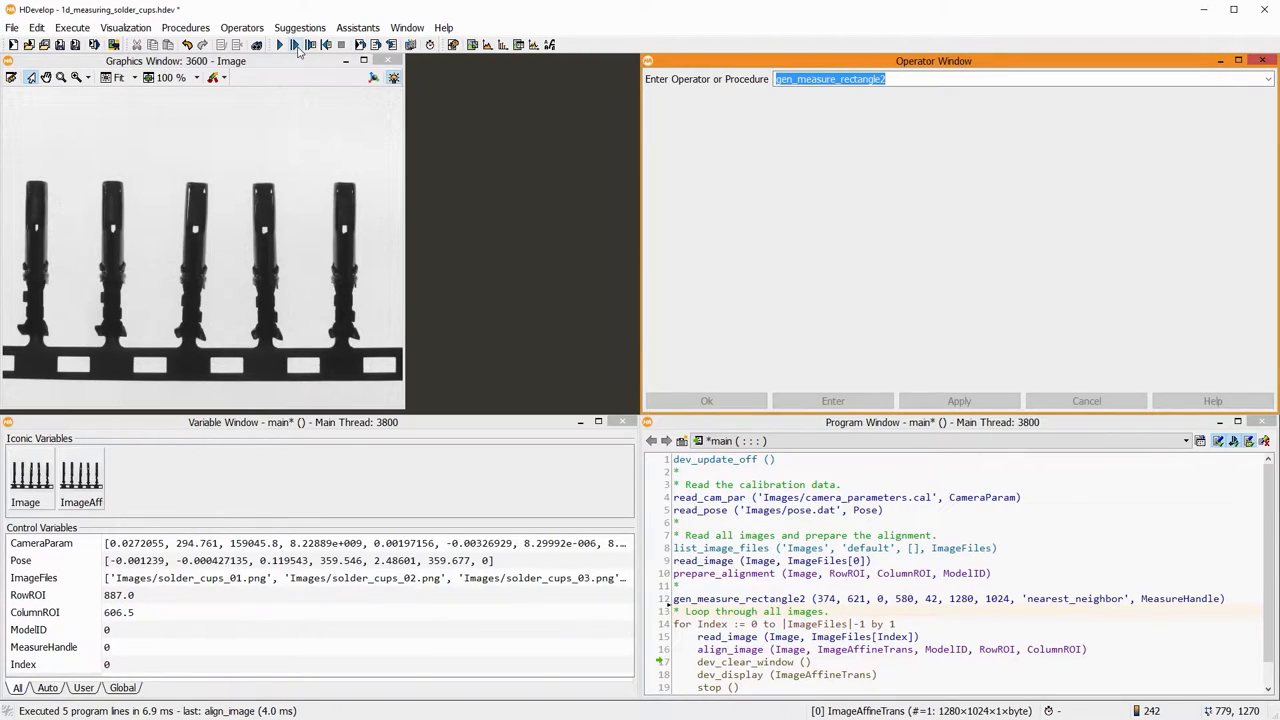
mouse_move(348, 116)
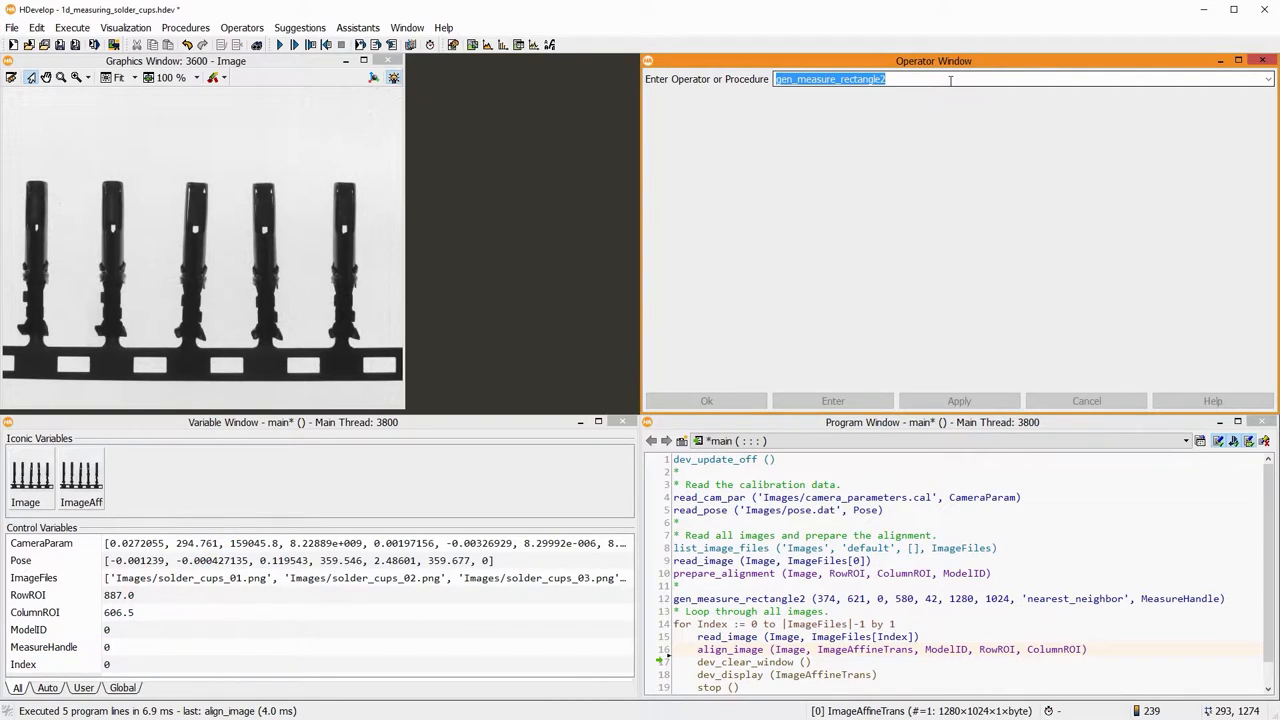
- Set up measure_pairs on ImageAffineTrans with sigma 1, threshold 30 and 'positive' transitions
text(measure_pos)
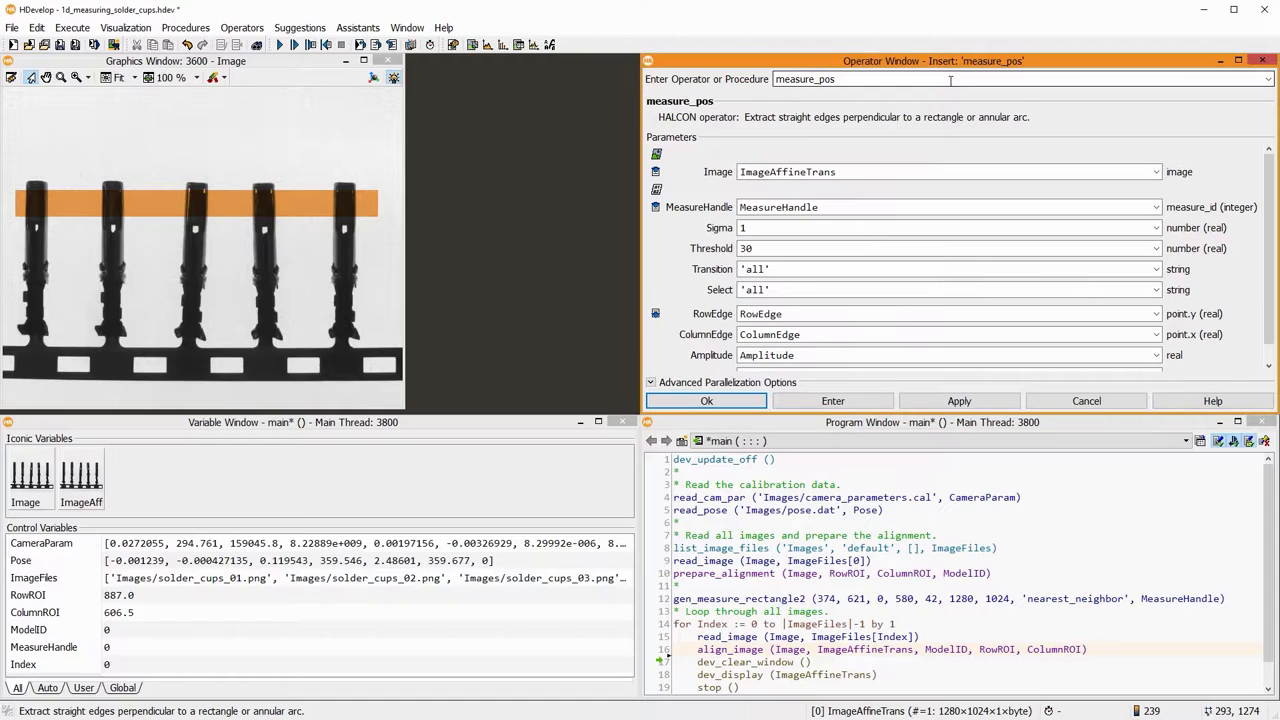
key(BackSpace)
text(air)
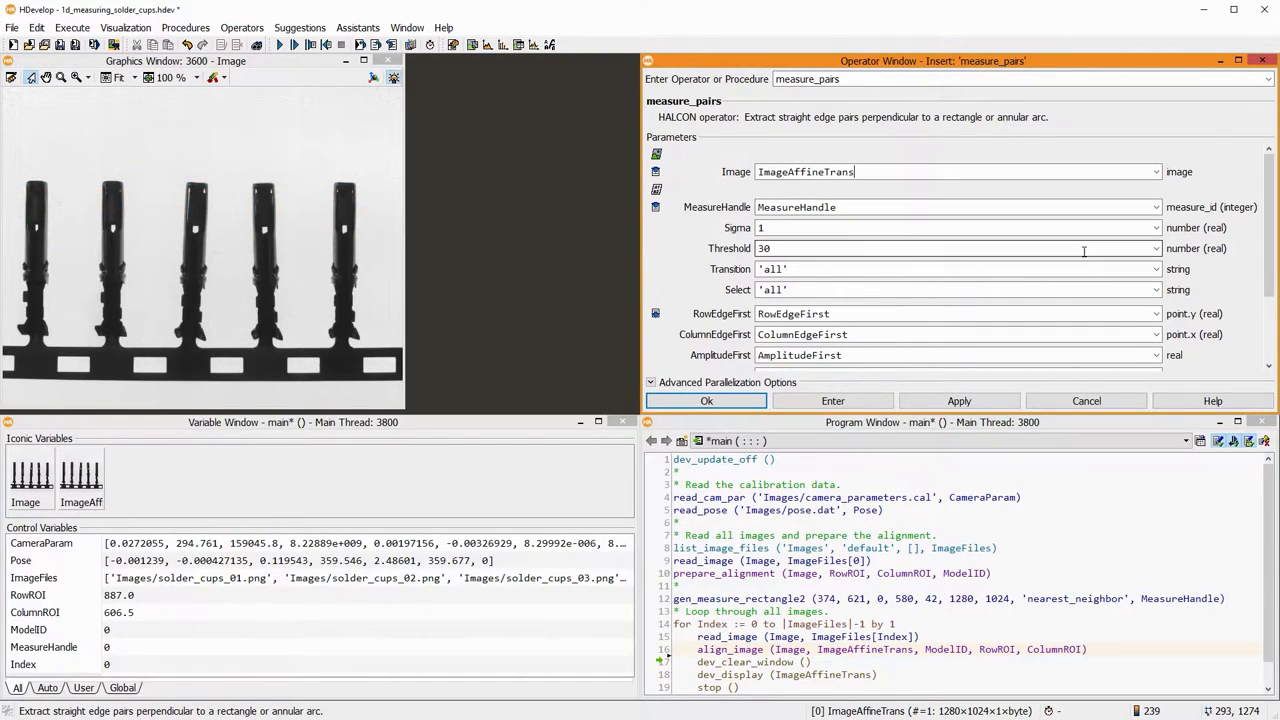
click(1156, 268)
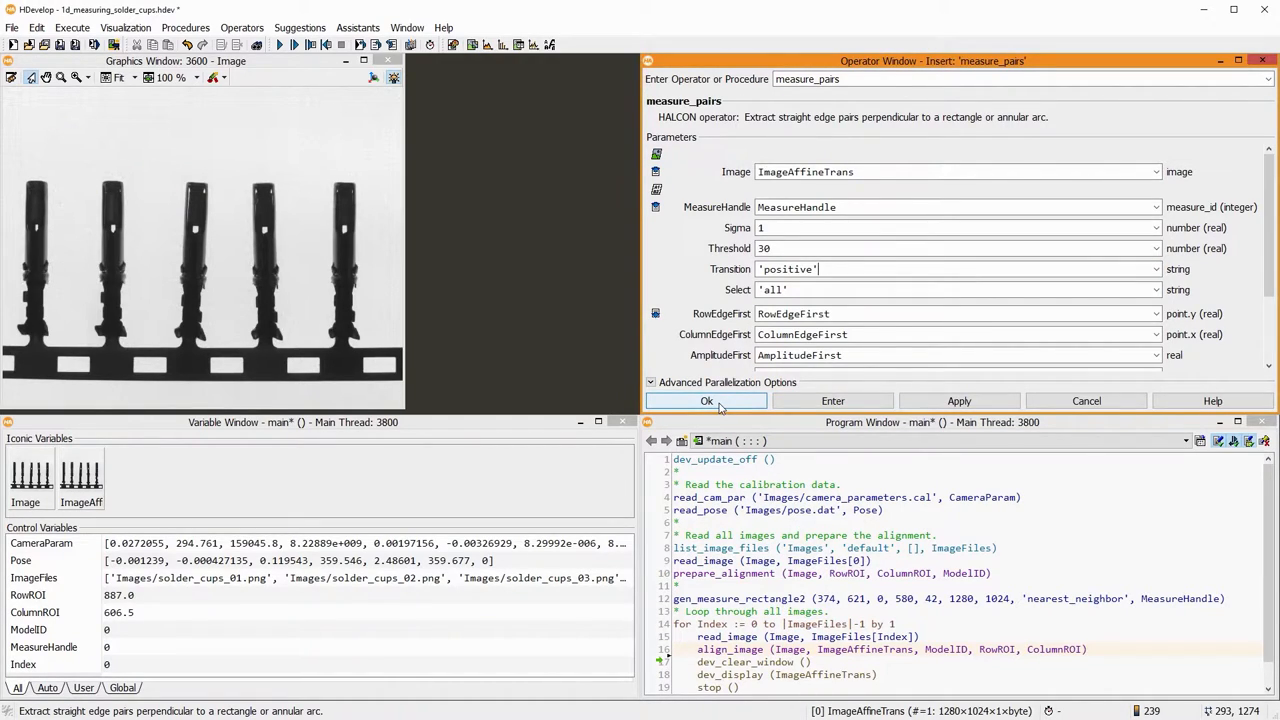
- Insert and run measure_pairs, then display the IntraDistance values of the edge pairs
click(706, 400)
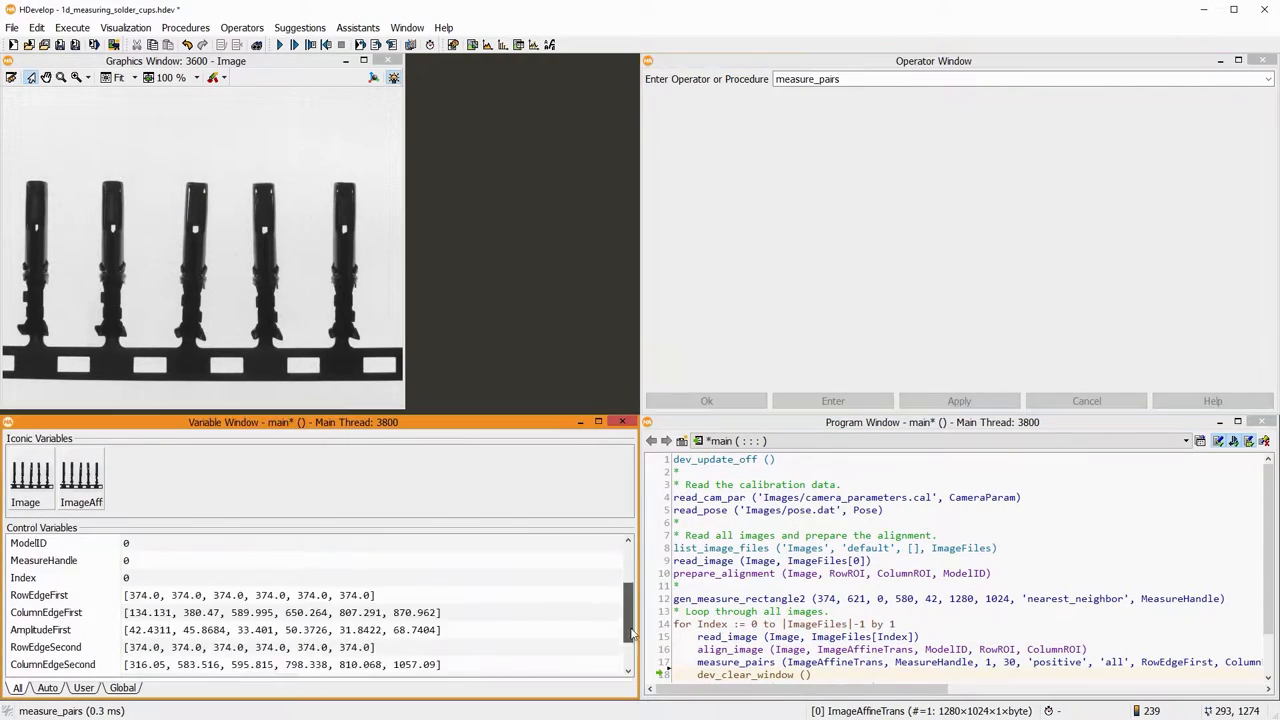
scroll(down, 3)
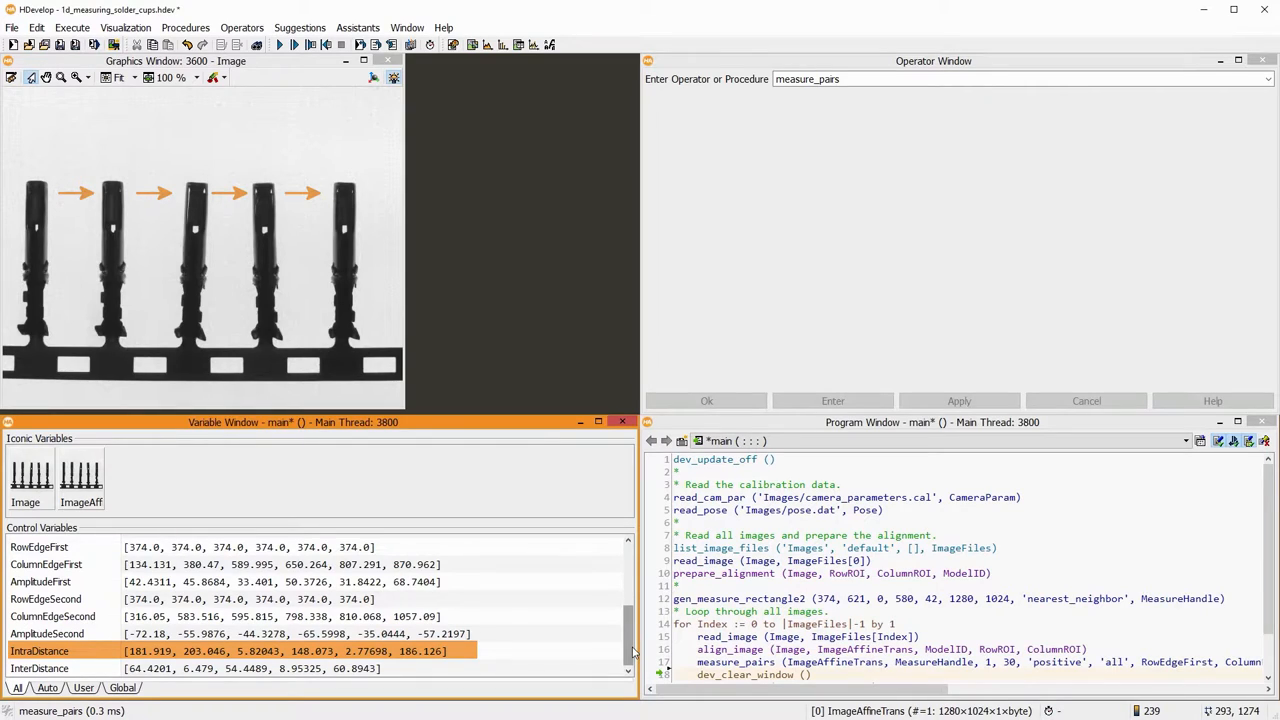
click(40, 668)
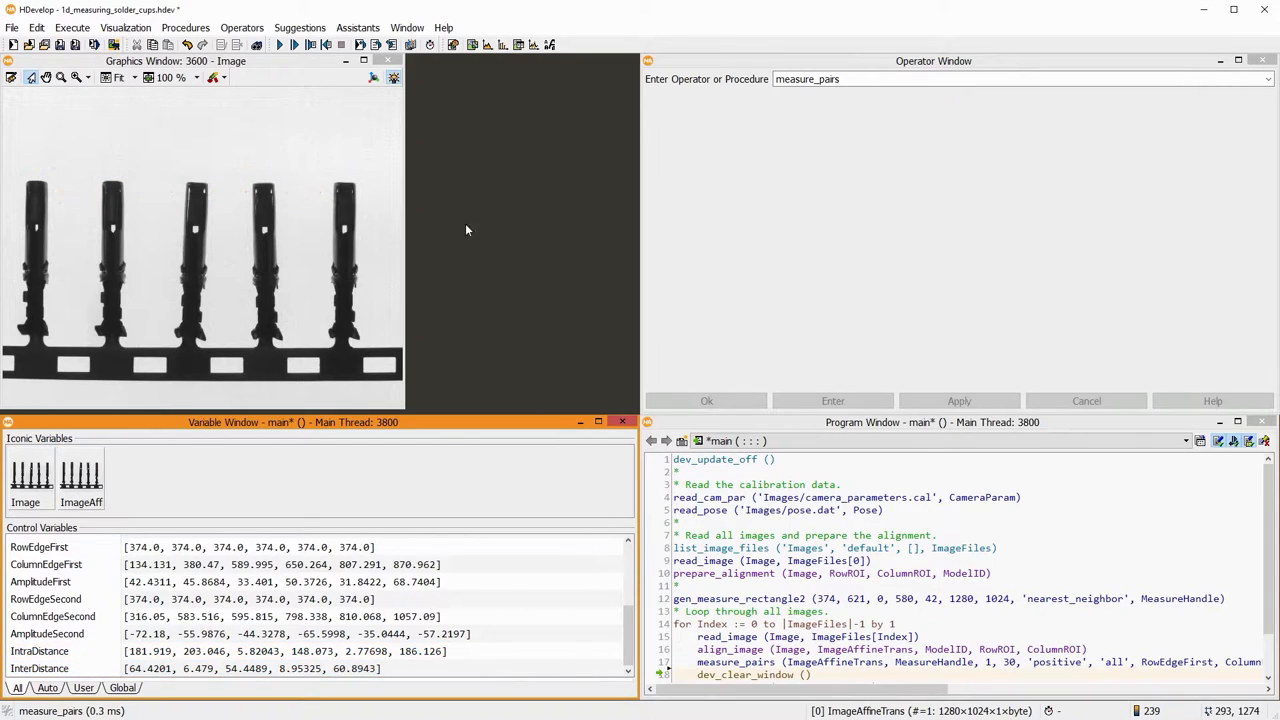
- Confirm visualize_1d_measurement and re-run measure_pairs with threshold 50, yielding four edge pairs
click(294, 44)
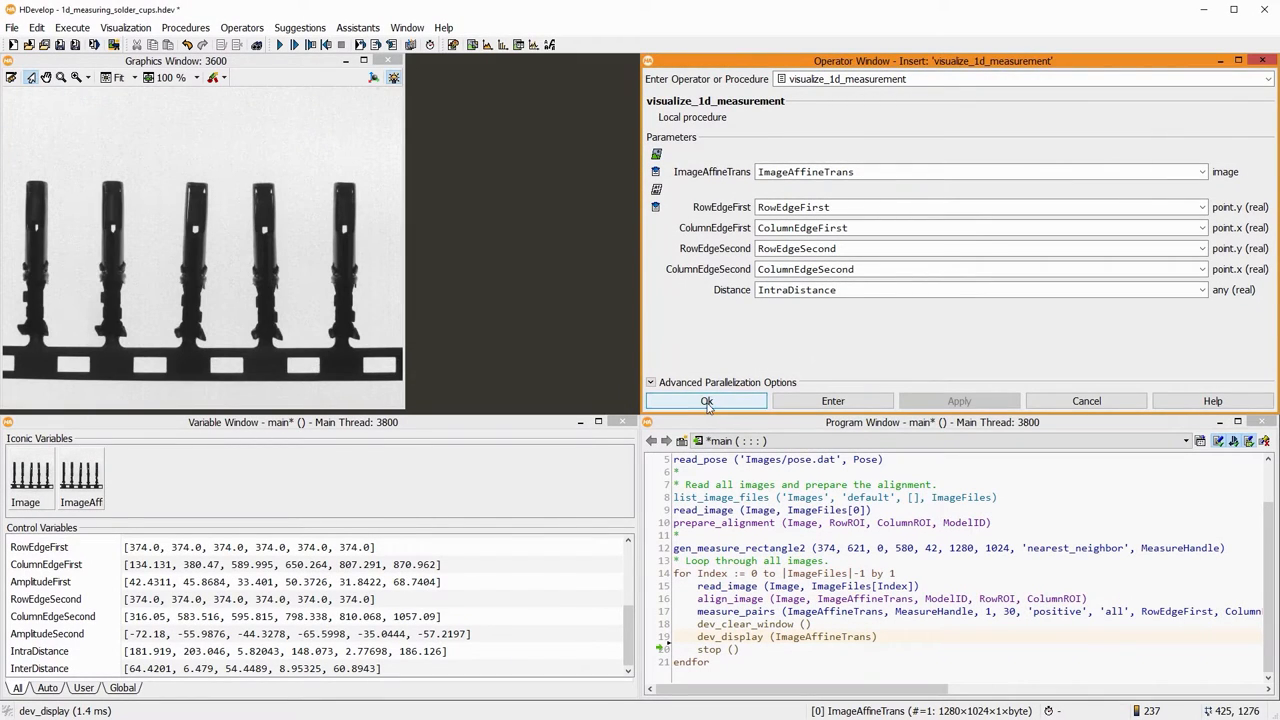
click(706, 400)
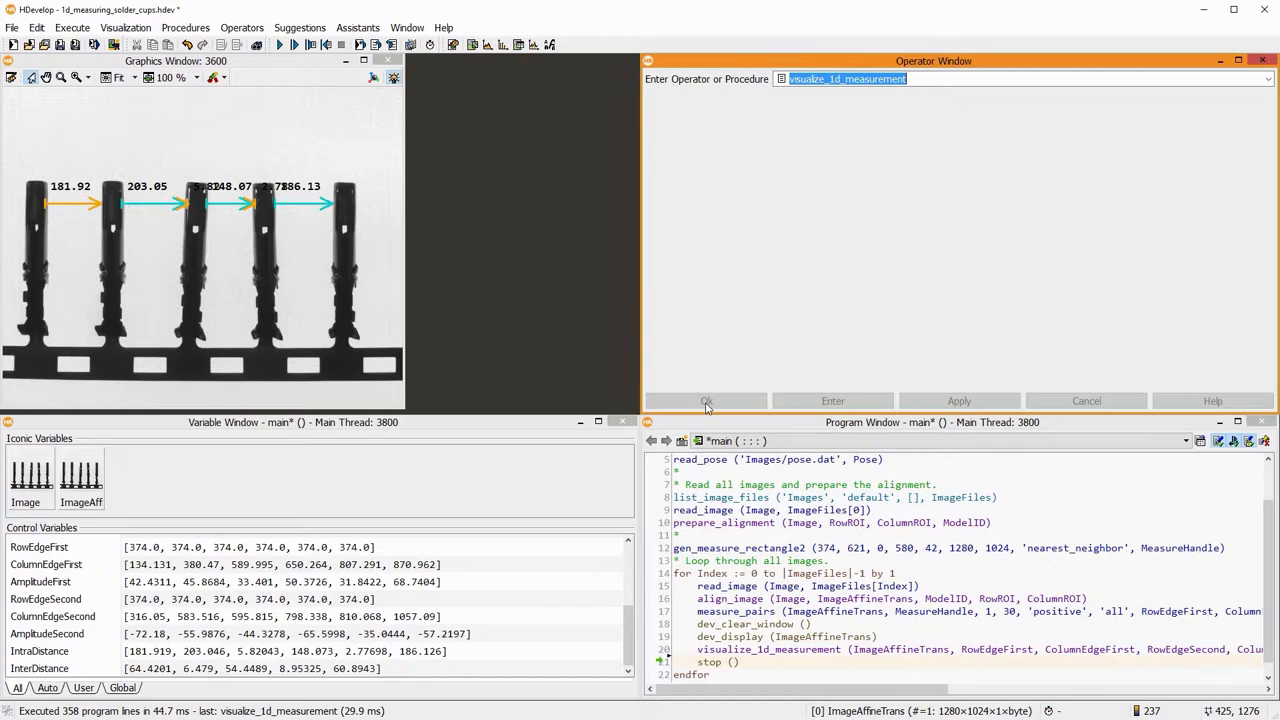
mouse_move(436, 264)
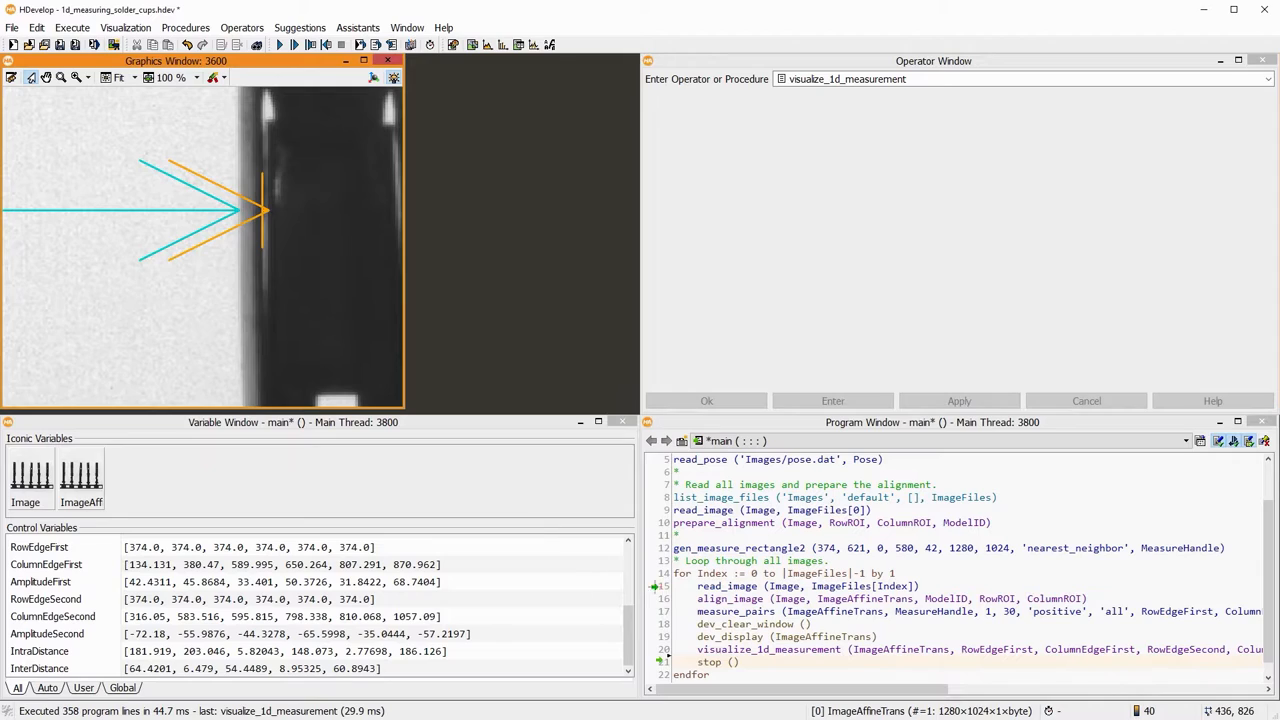
double_click(736, 612)
text(50)
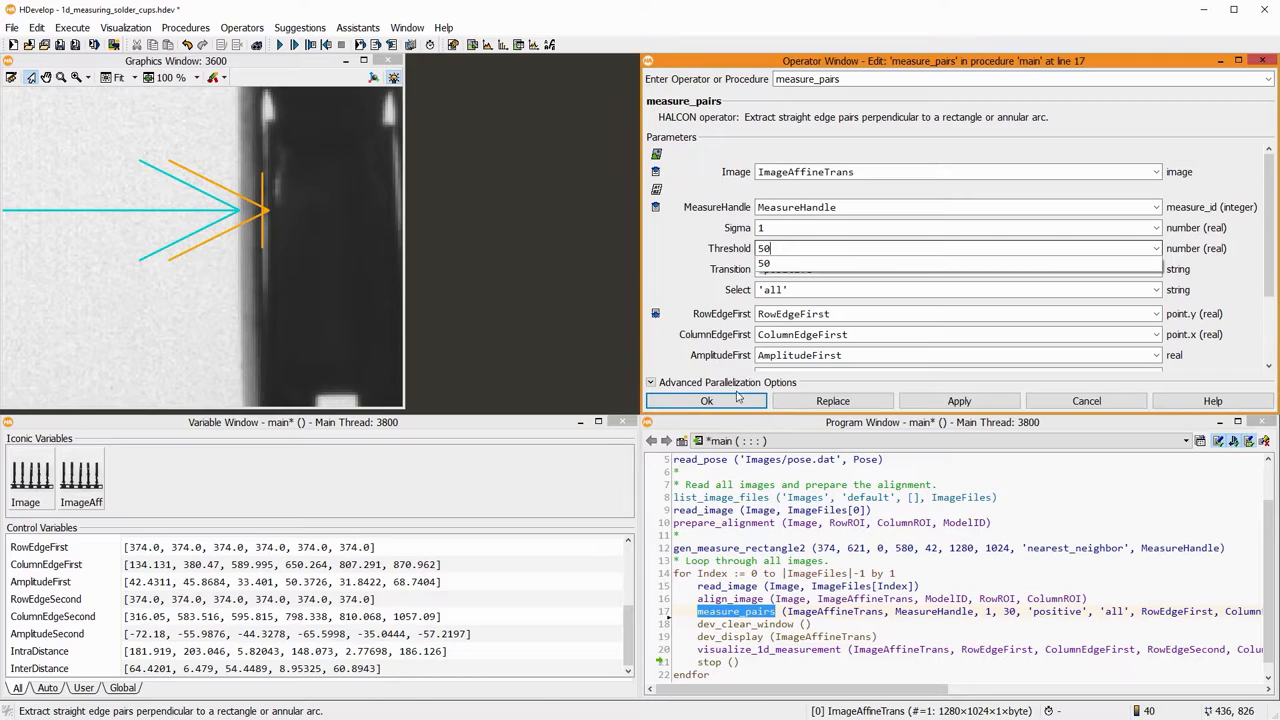
click(706, 400)
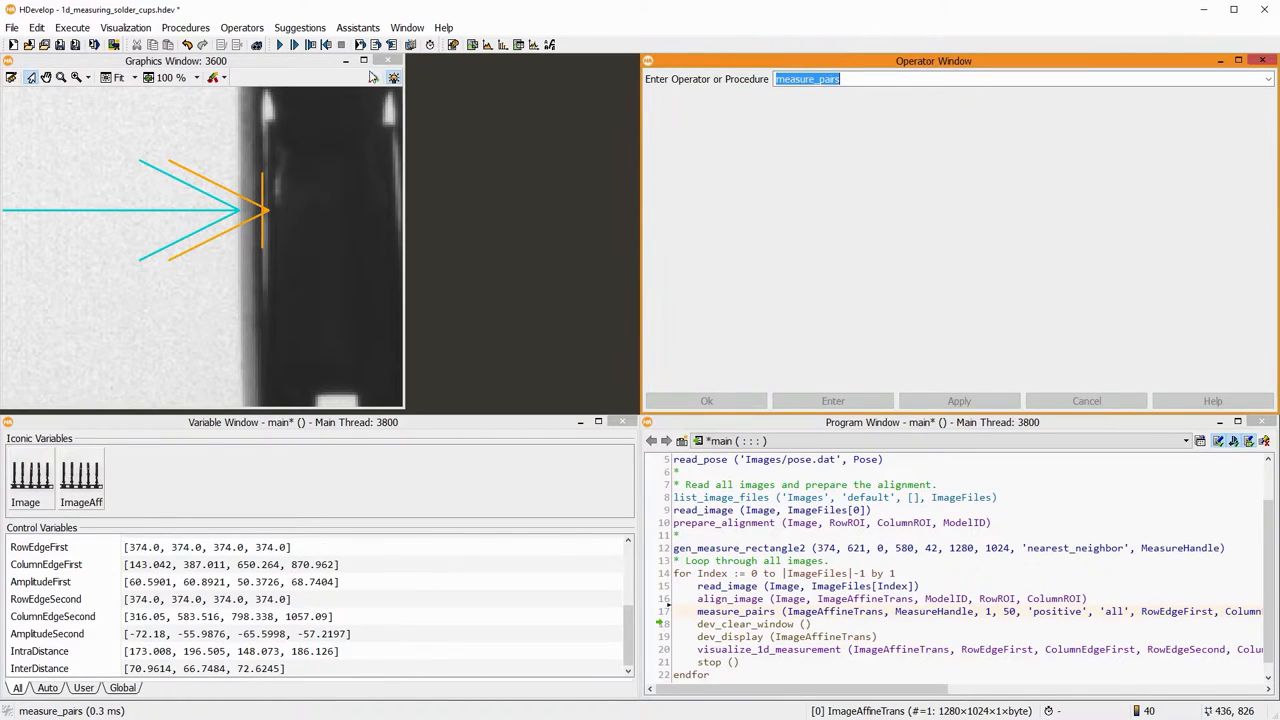
- Switch measure_pairs to 'positive_strongest' transitions and re-run, yielding six edge pairs
click(280, 44)
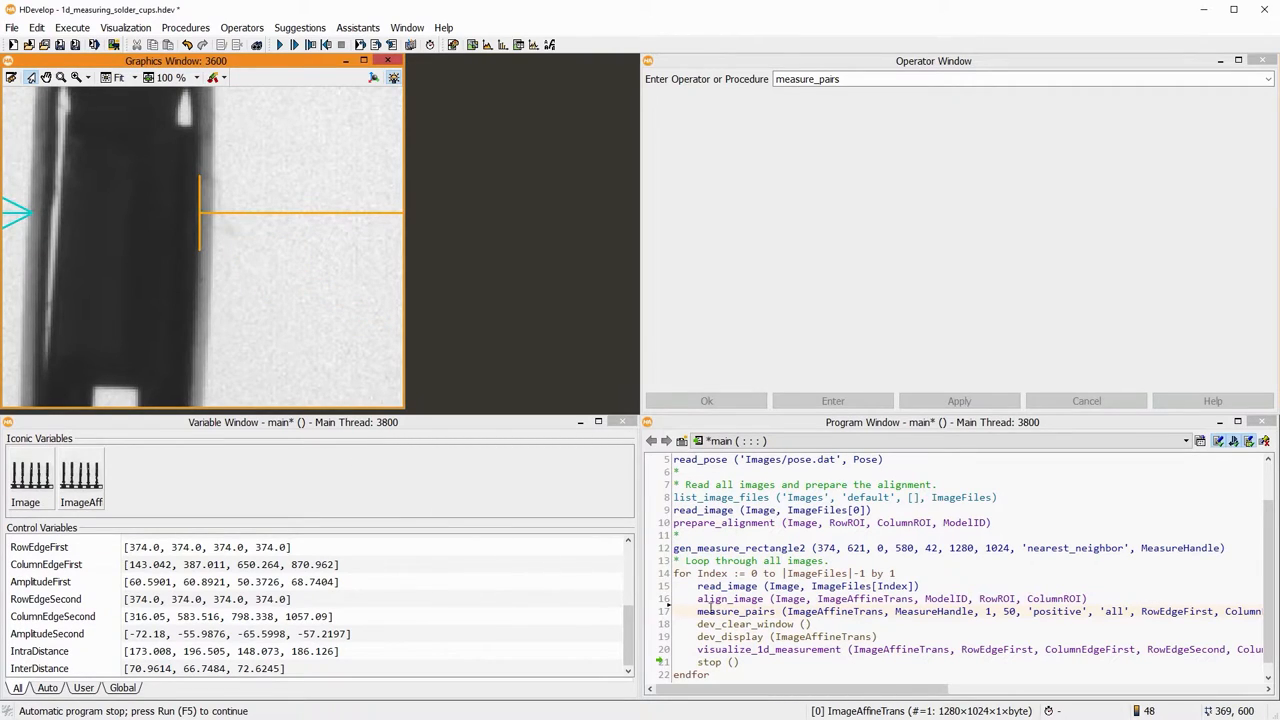
double_click(736, 612)
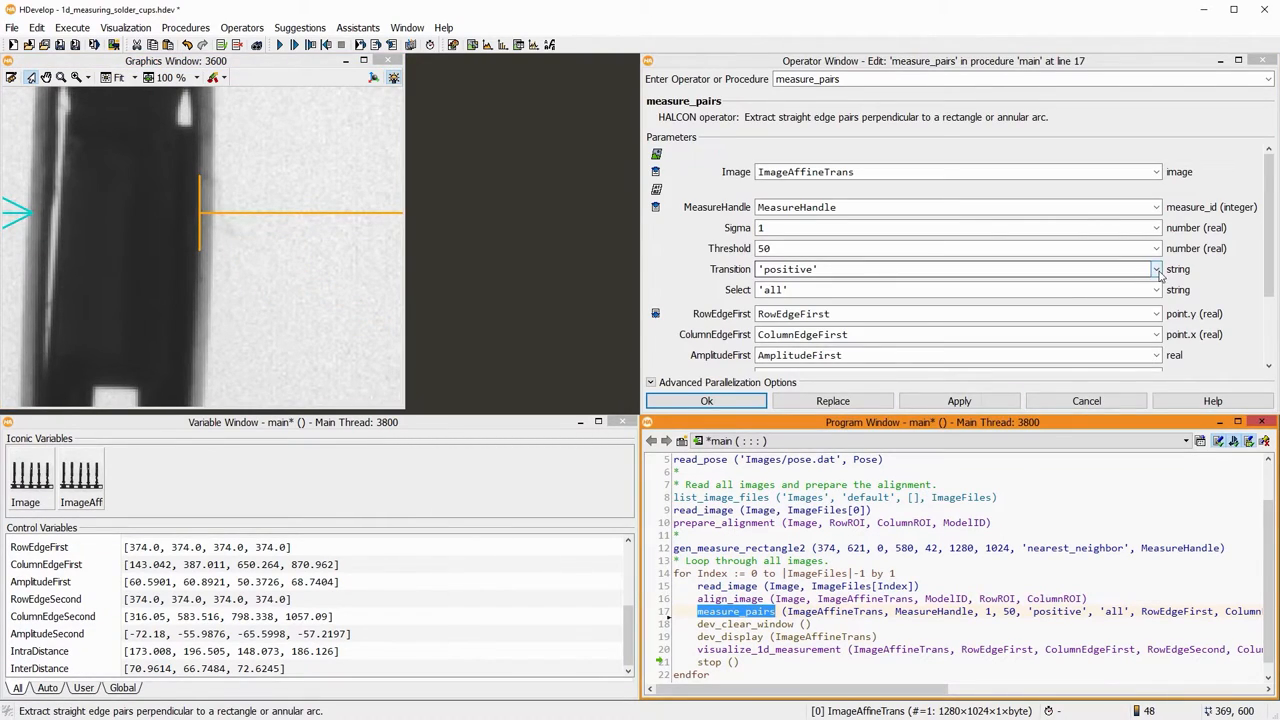
click(1156, 268)
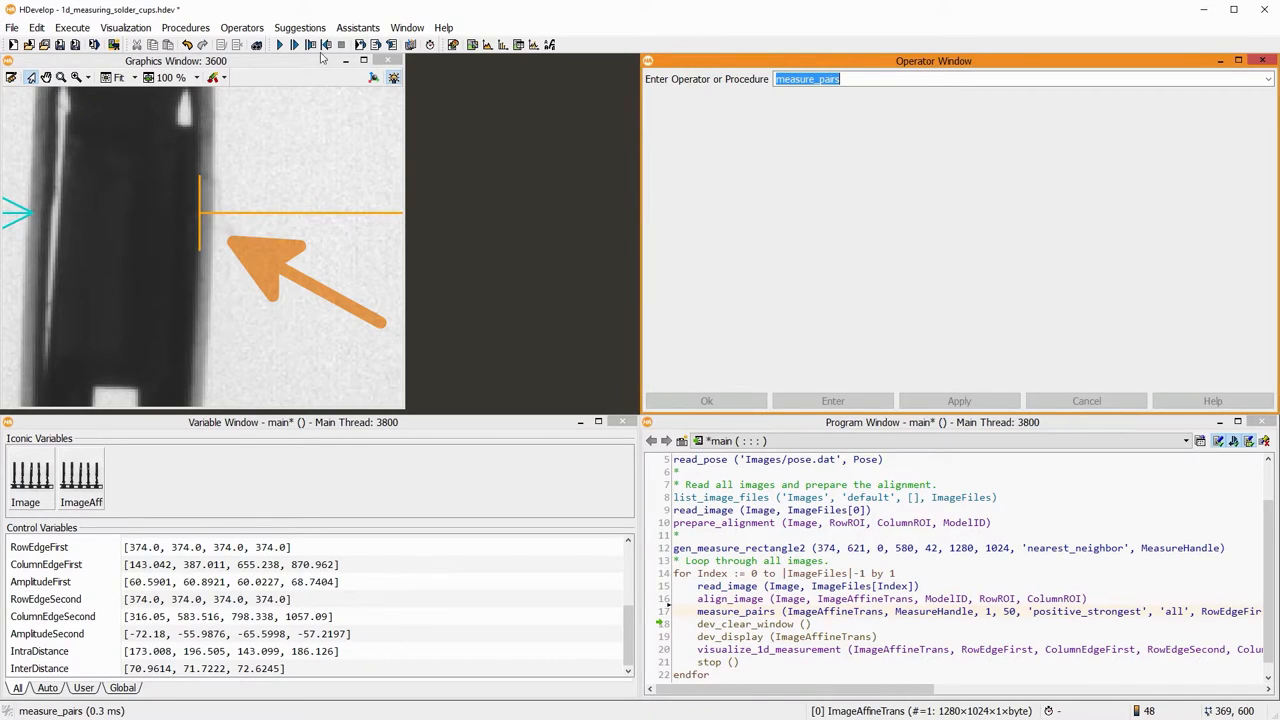
click(280, 44)
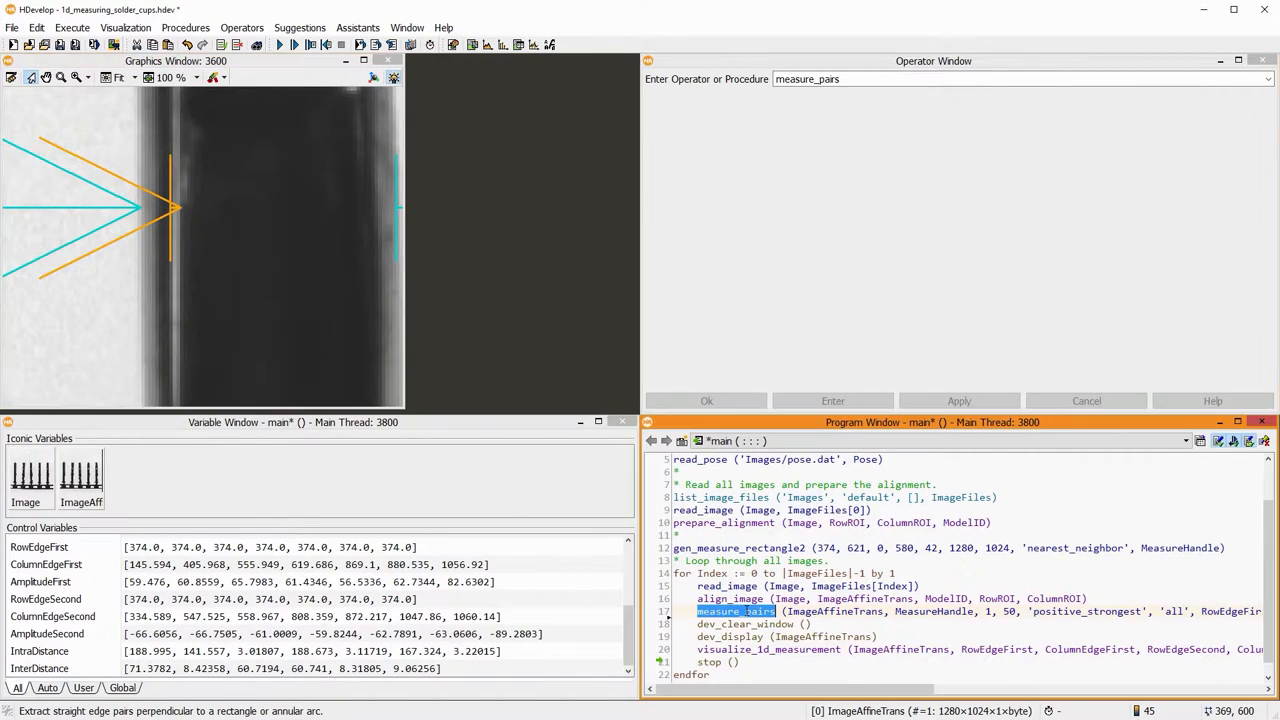
- Change the measure_pairs sigma to 2 and re-run, yielding four edge pairs with distance arrows
double_click(736, 612)
text(2)
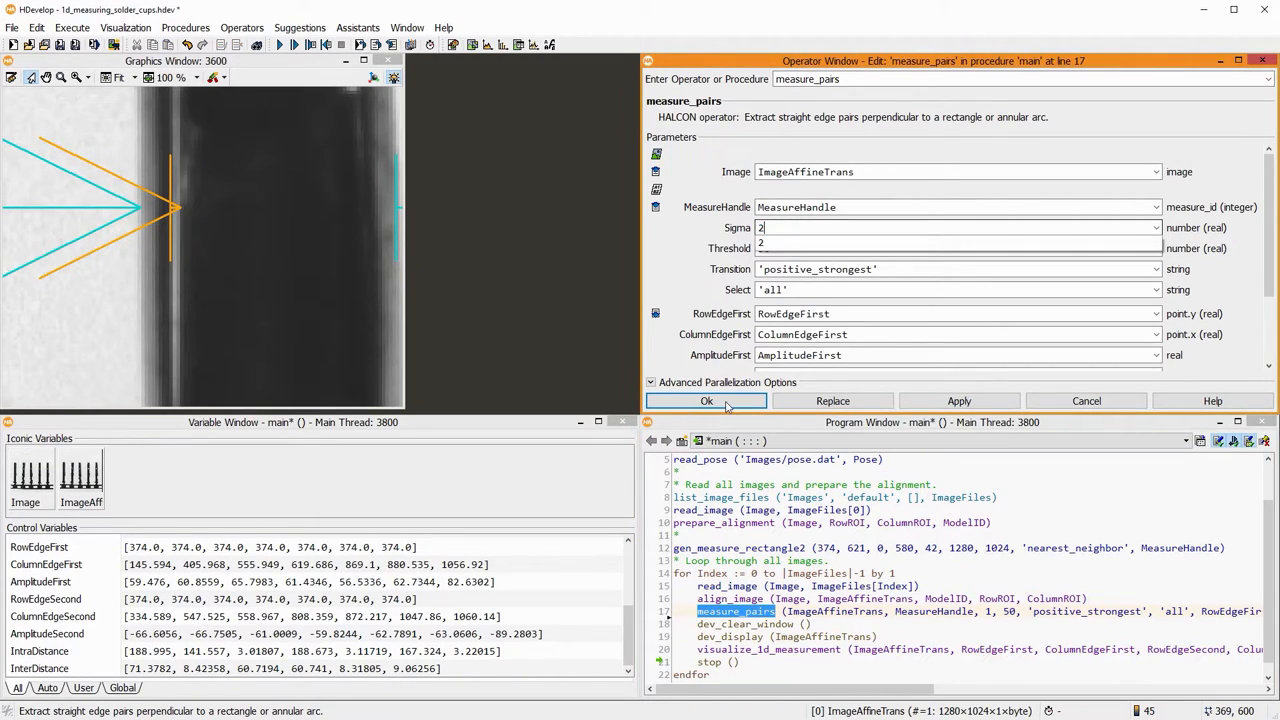
click(706, 400)
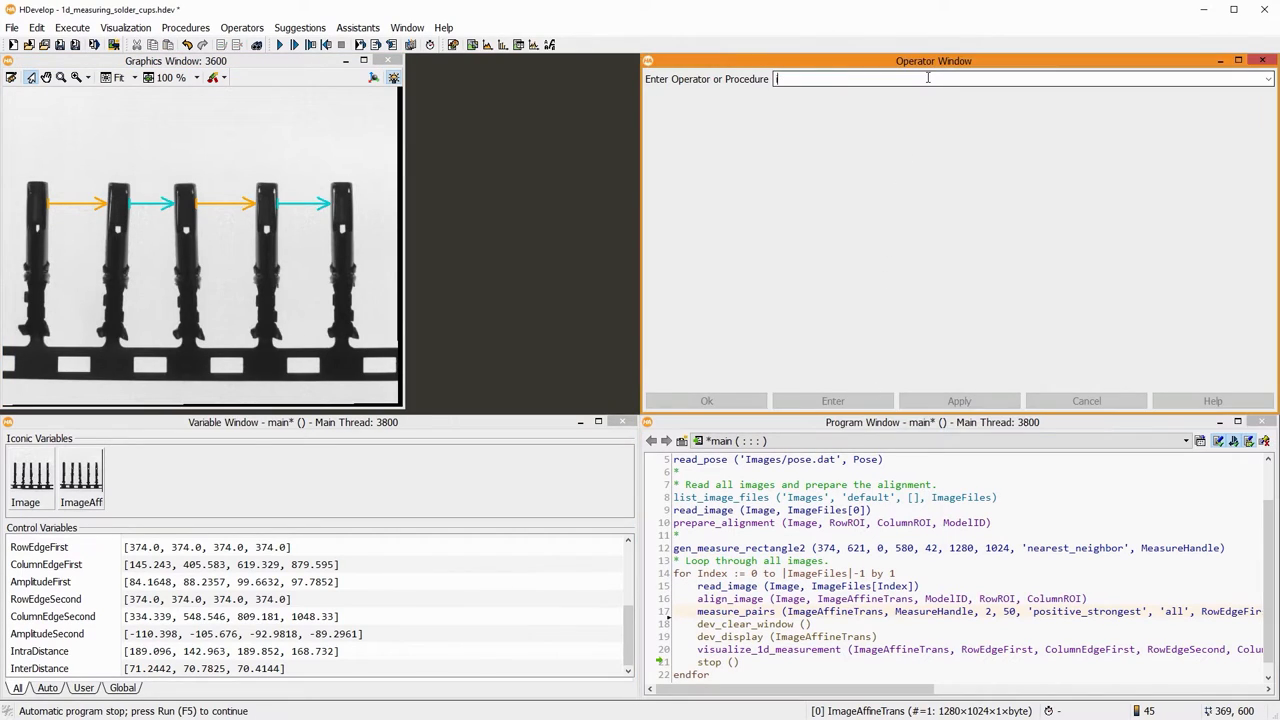
- Convert First and Second edge points to 'mm' world coordinates using CameraParam and Pose
text(image_points_to_world_plane)
text(C)
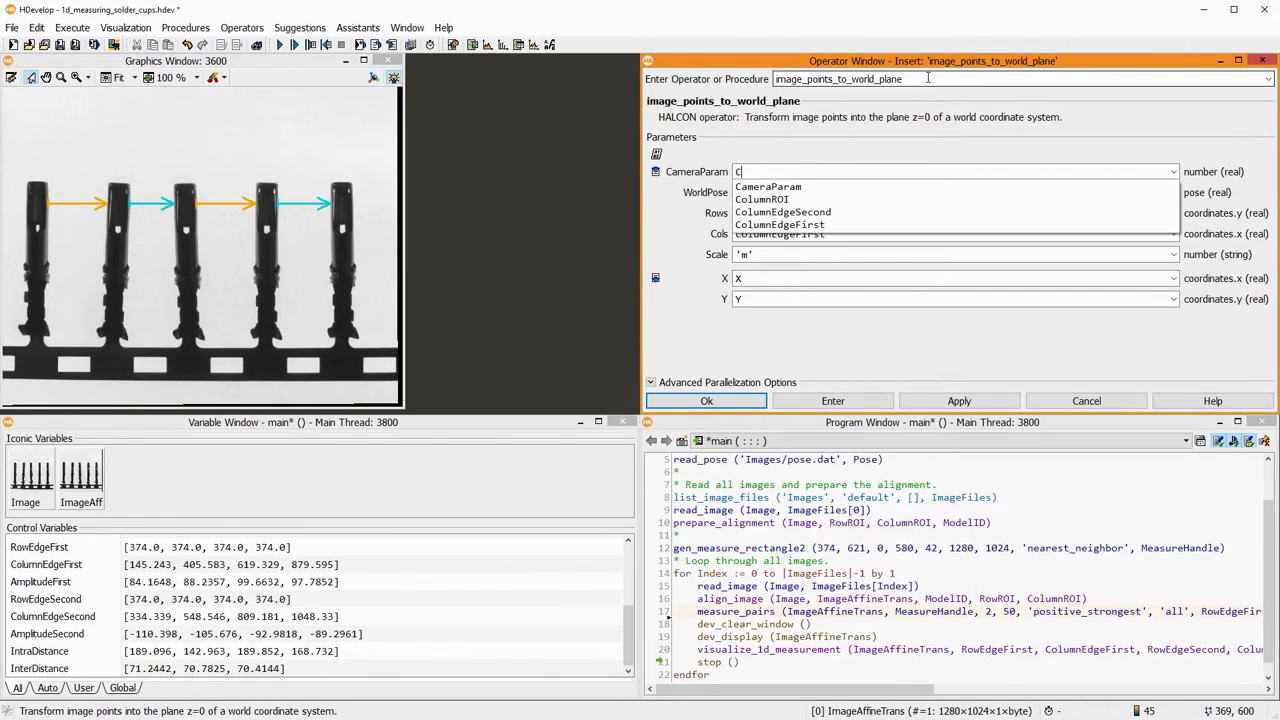
click(768, 188)
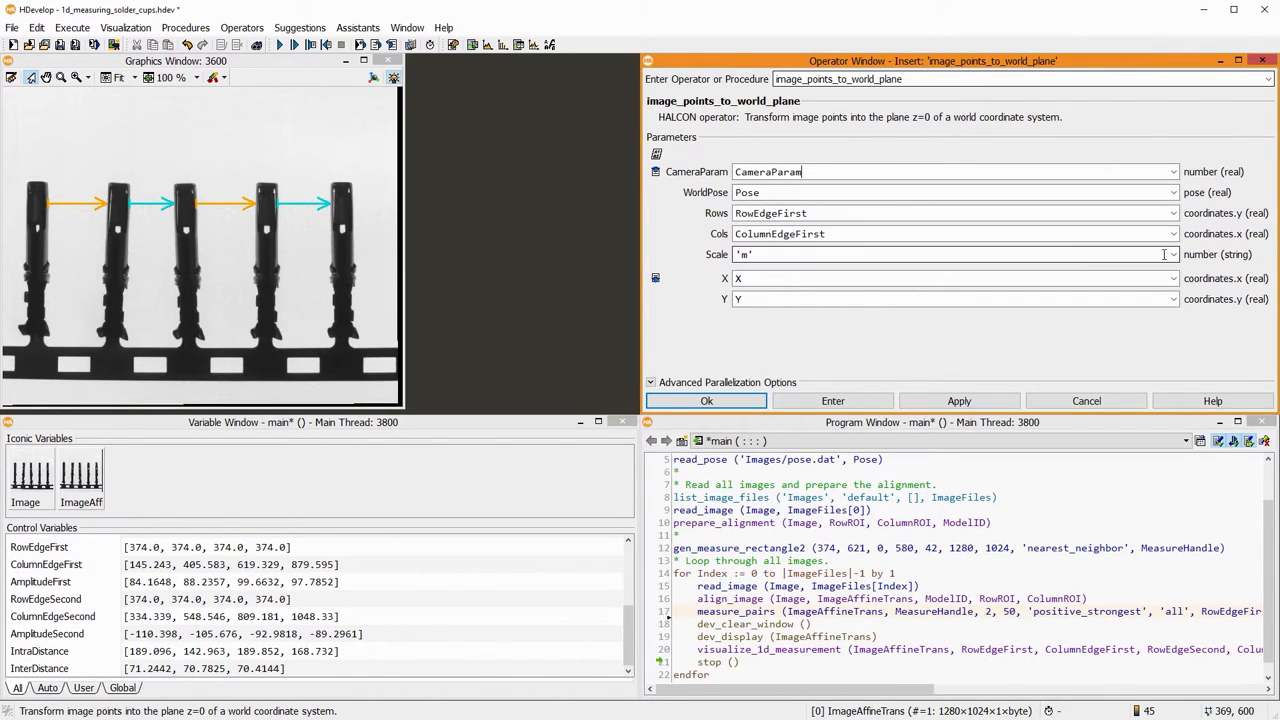
click(1172, 254)
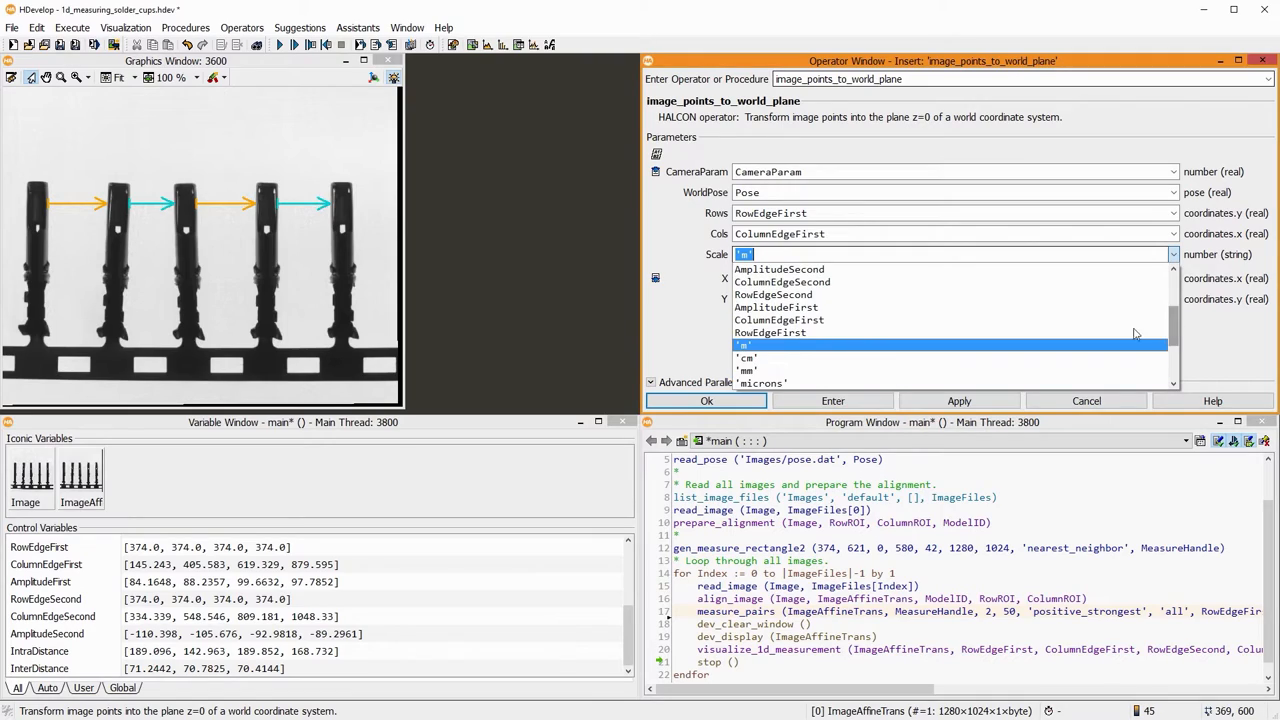
click(746, 370)
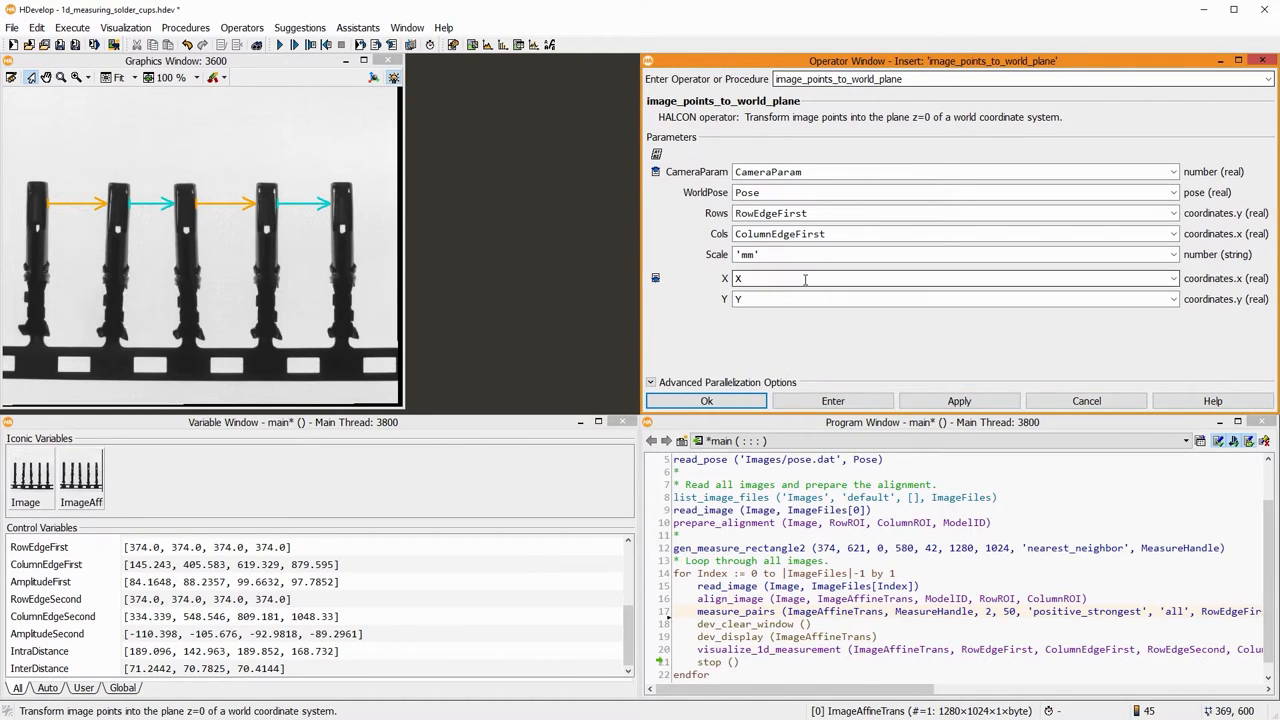
text(First)
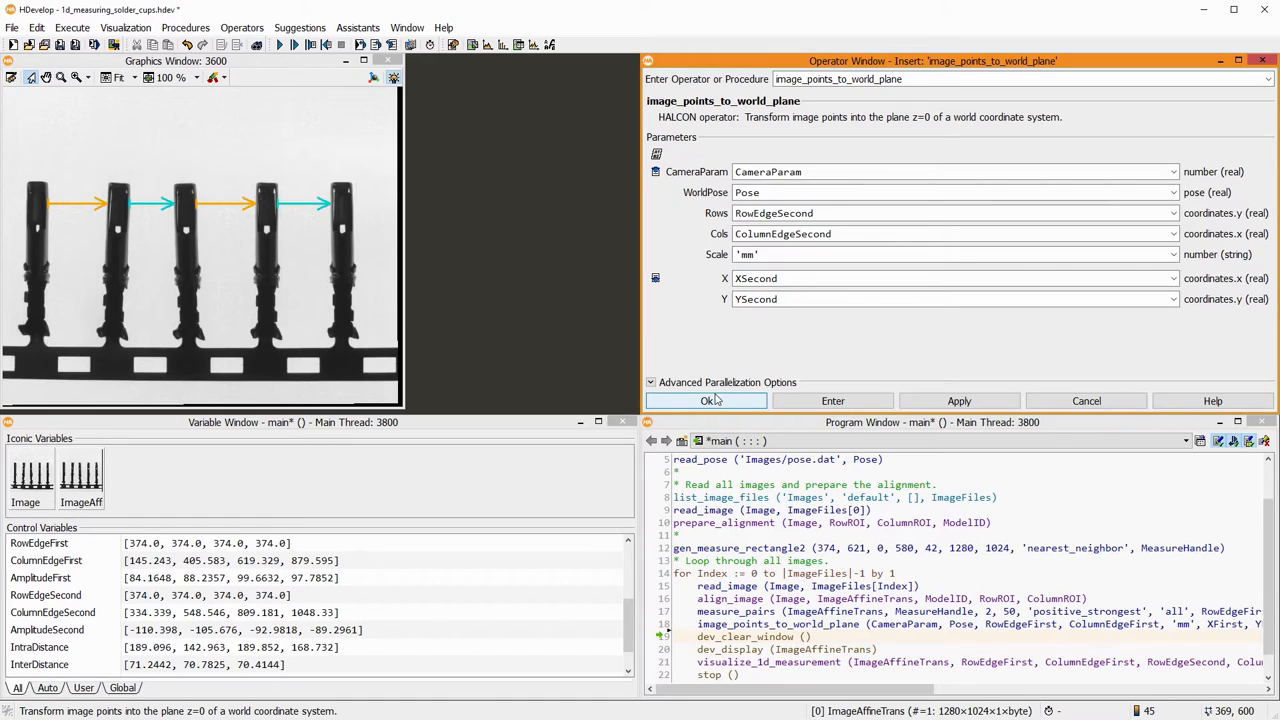
click(706, 400)
text(XSecond)
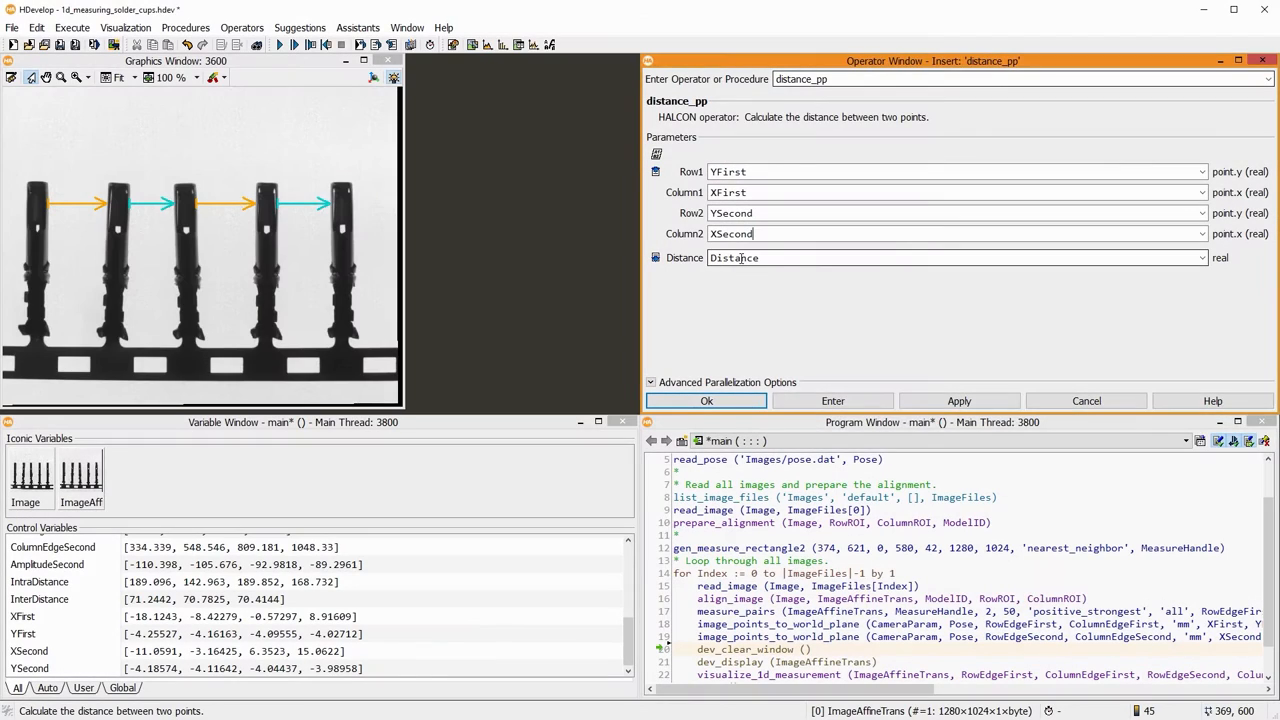
- Insert distance_pp(YFirst, XFirst, YSecond, XSecond, Distance) for the millimetre gap widths
click(706, 400)
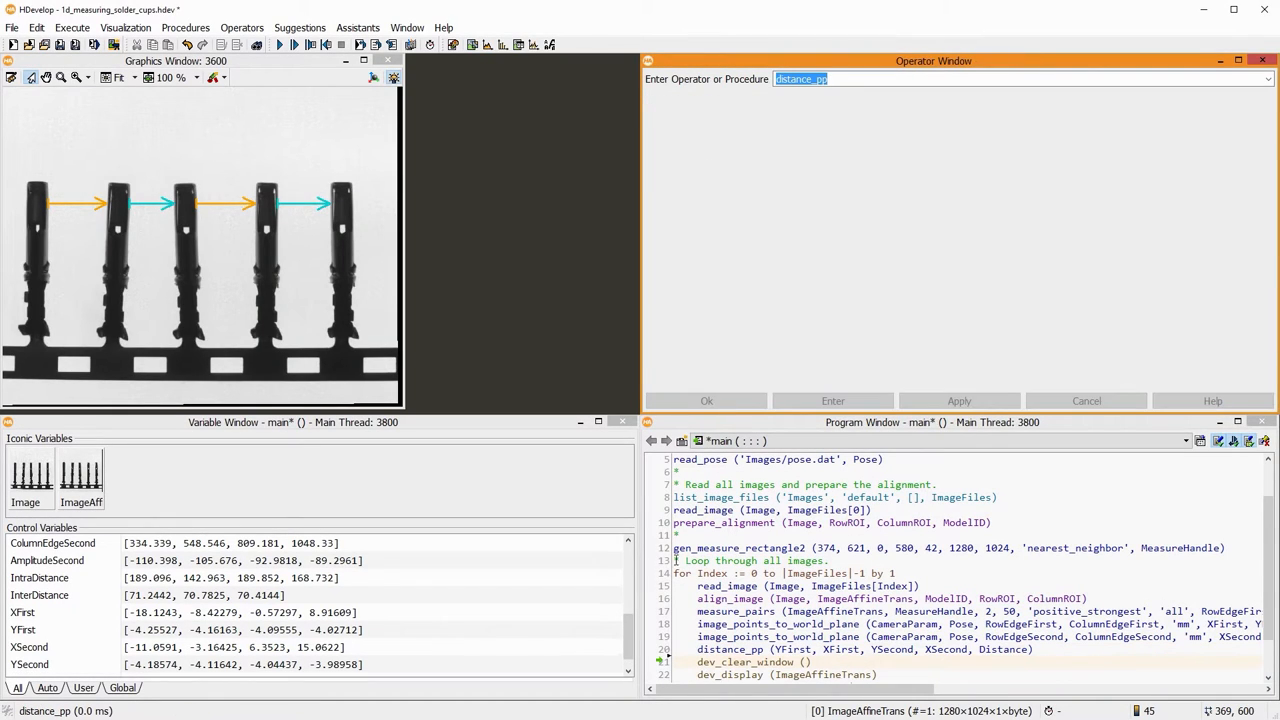
scroll(down, 3)
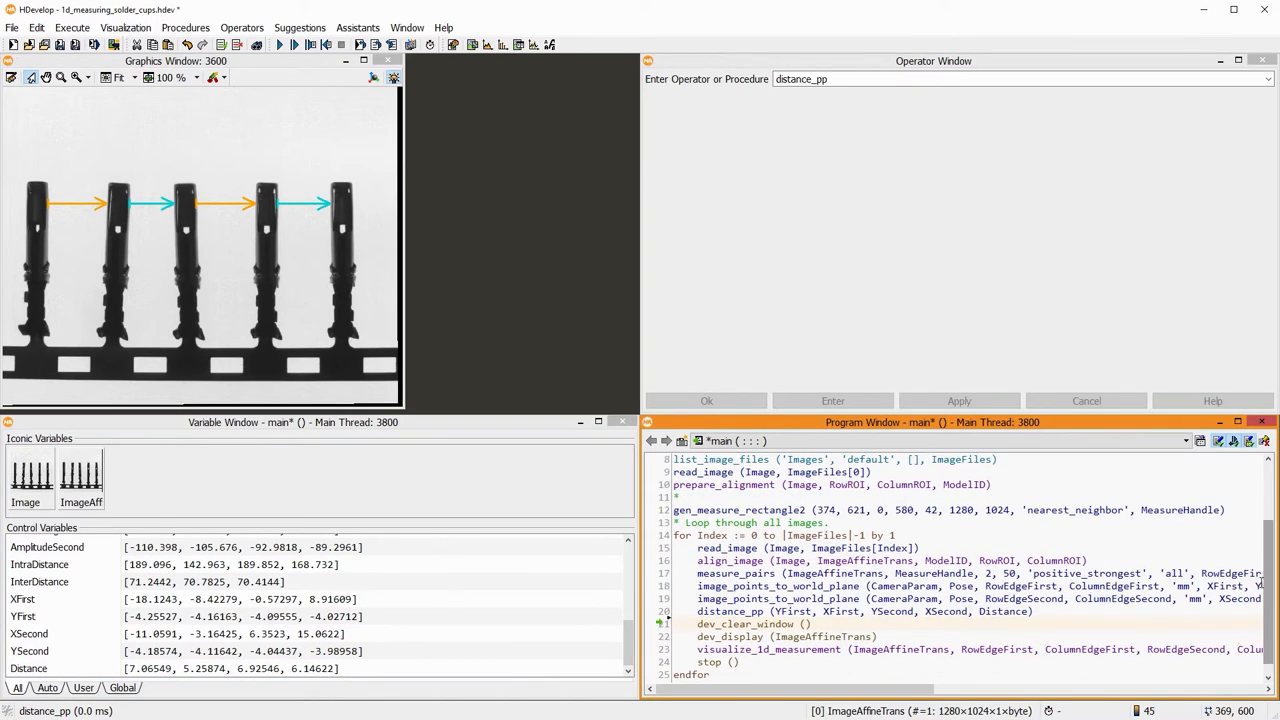
- Pass Distance to visualize_1d_measurement and run through the cup images with F5
double_click(770, 648)
text(D)
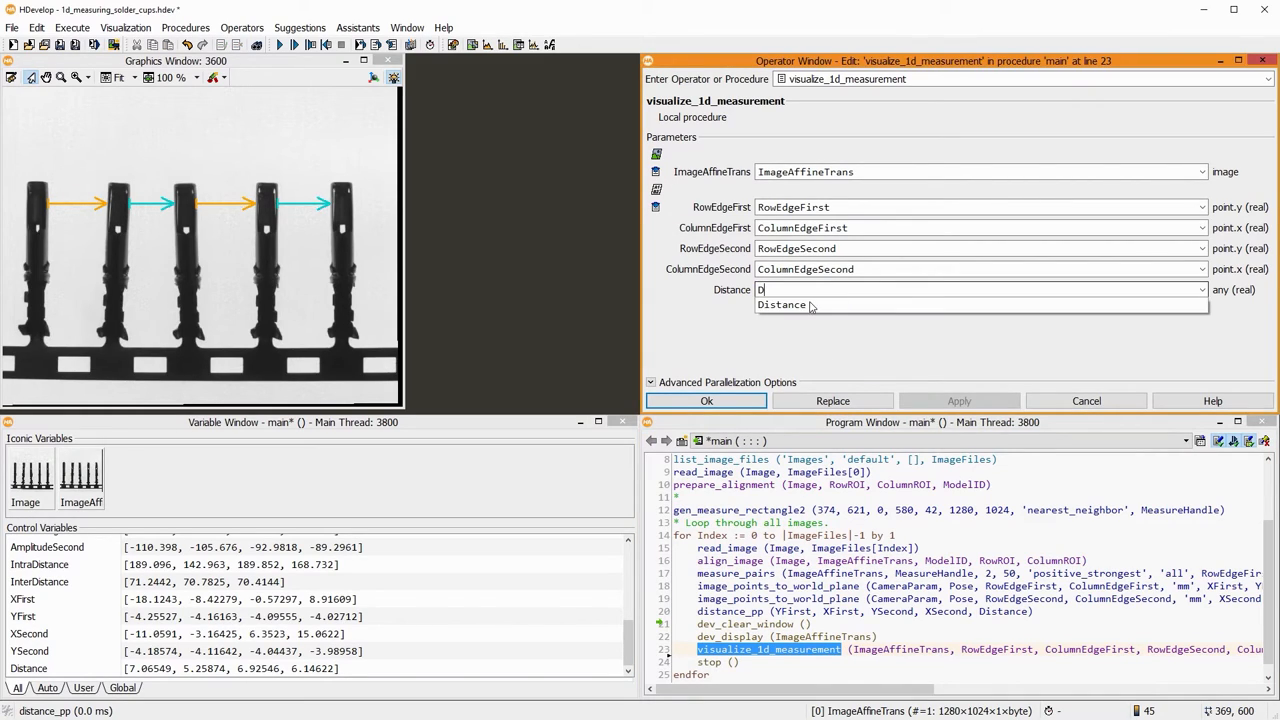
click(706, 400)
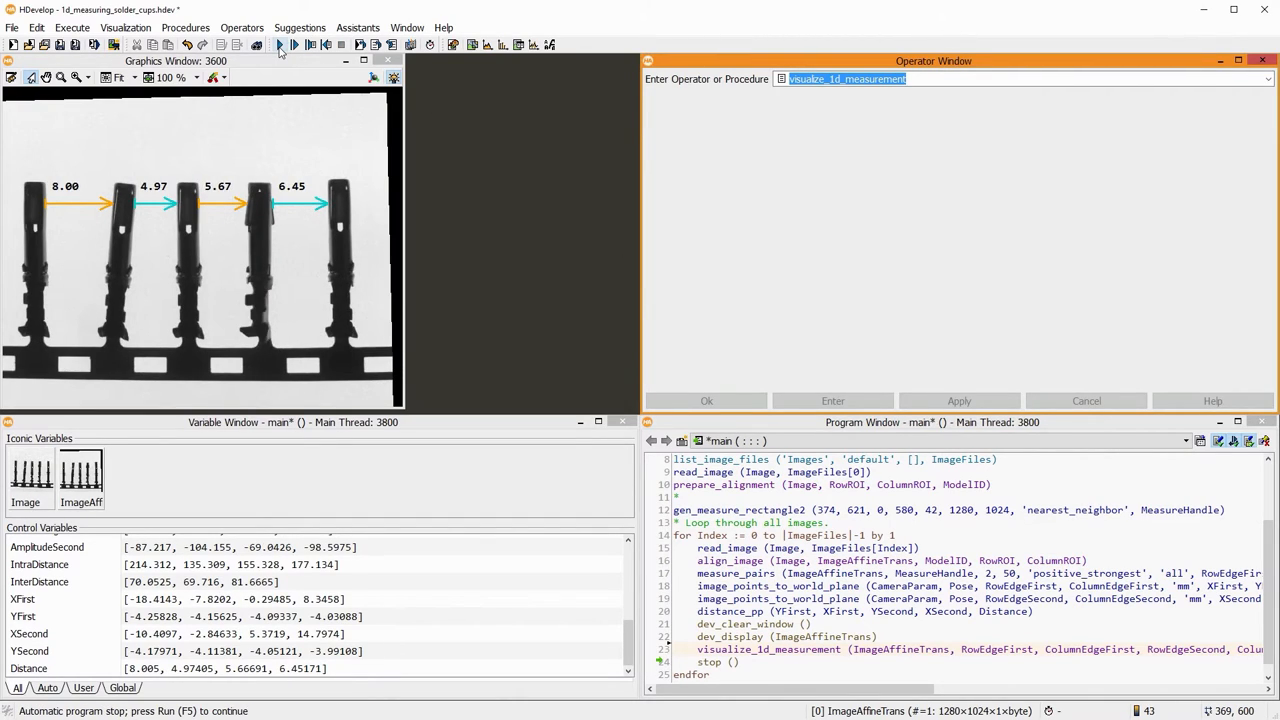
click(280, 44)
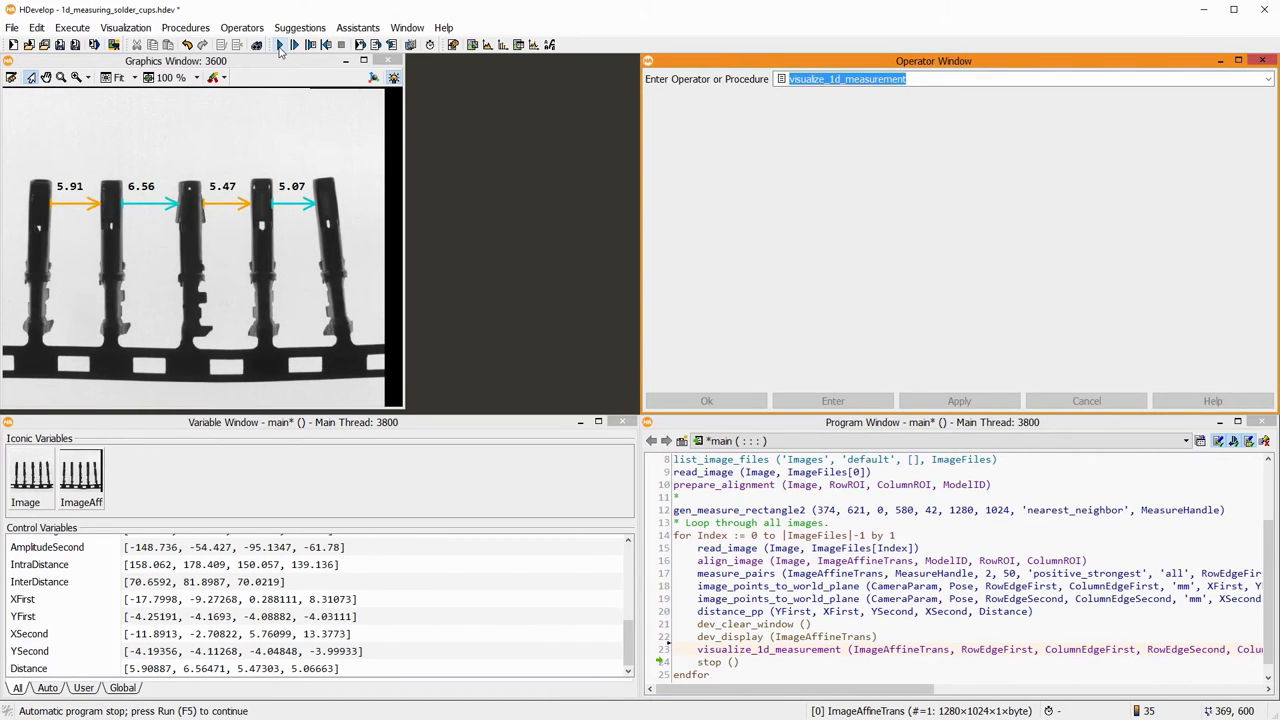
key(F5)
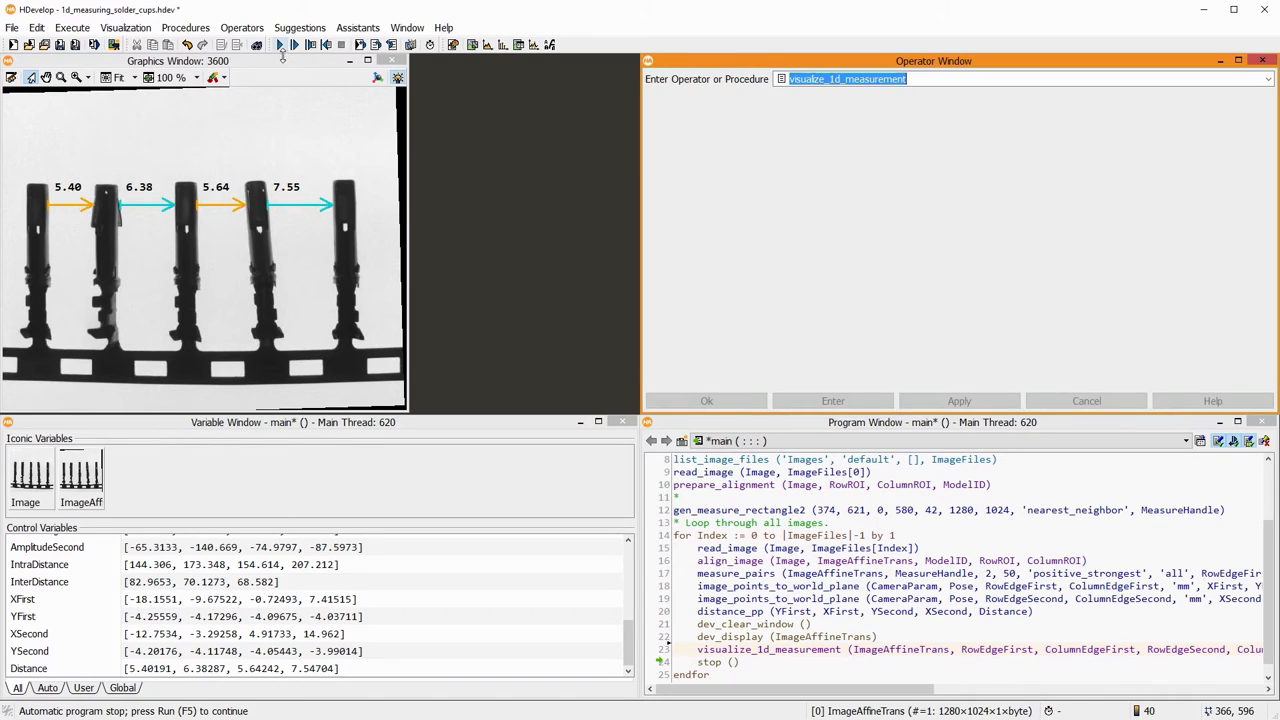
- Add close_measure(MeasureHandle) after endfor and locate the 1D Measuring Solution Guide in Help
click(784, 660)
text(close_measure)
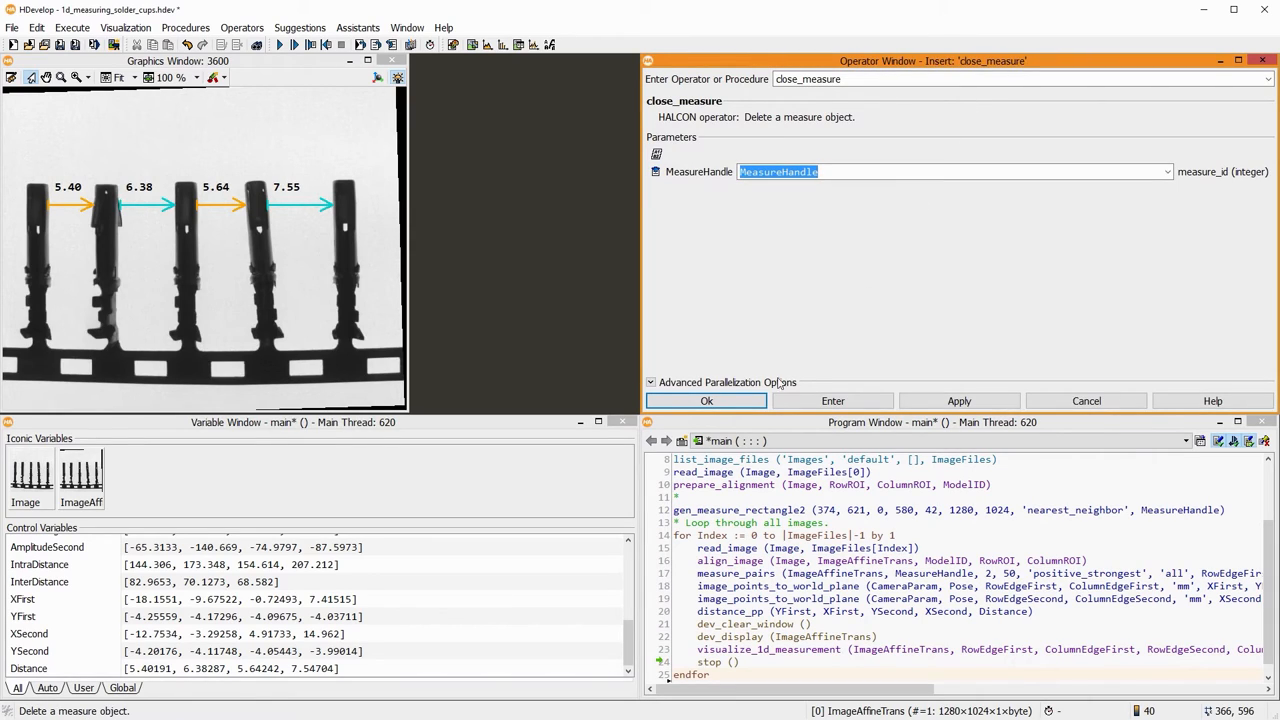
click(706, 400)
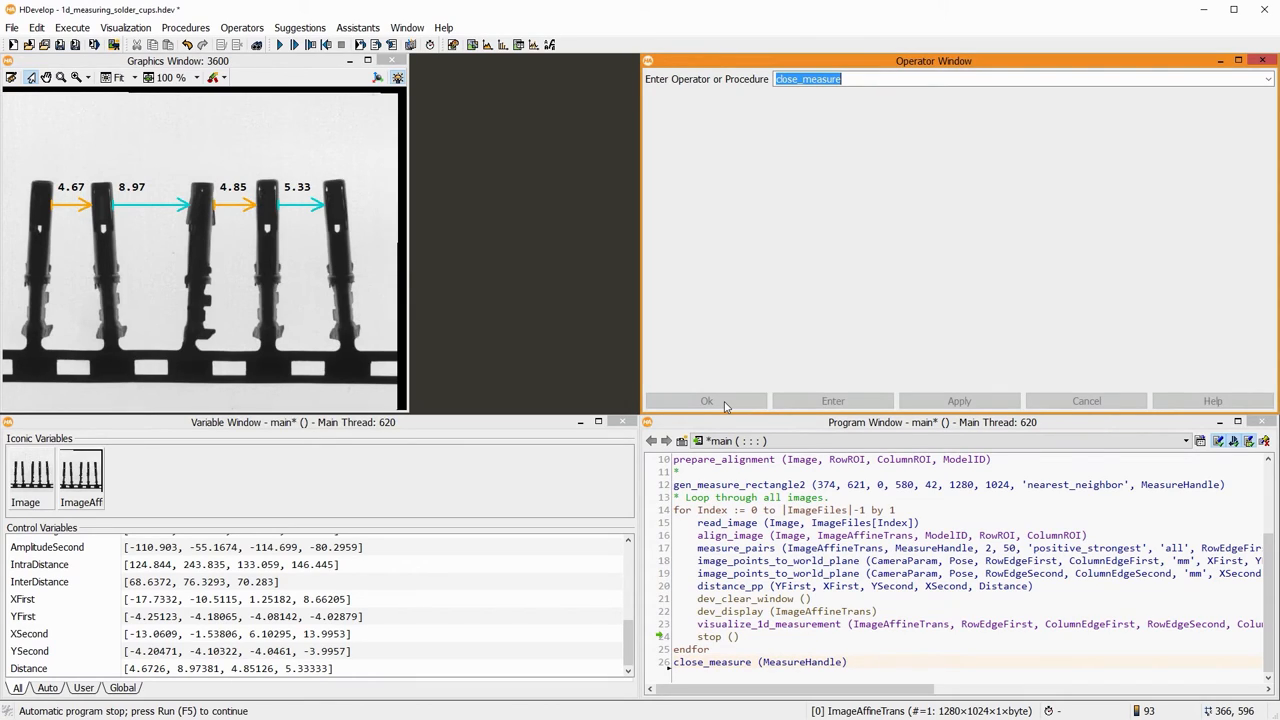
mouse_move(444, 28)
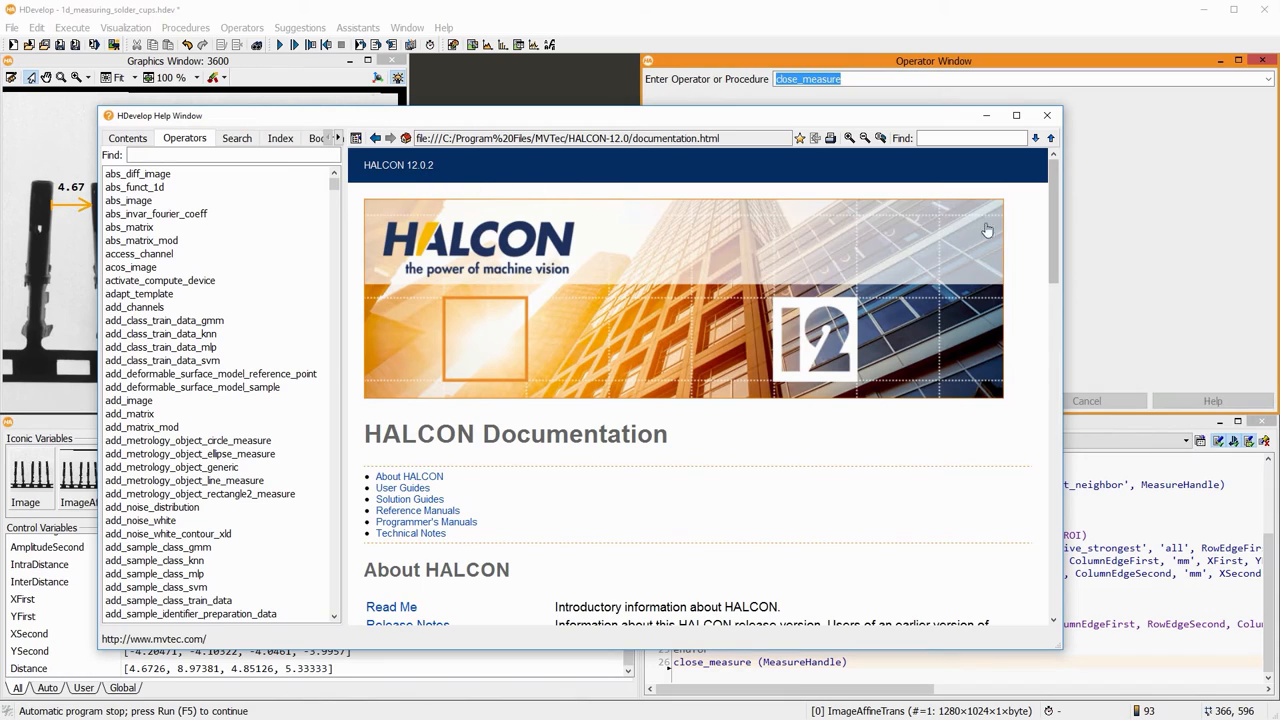
scroll(down, 3)
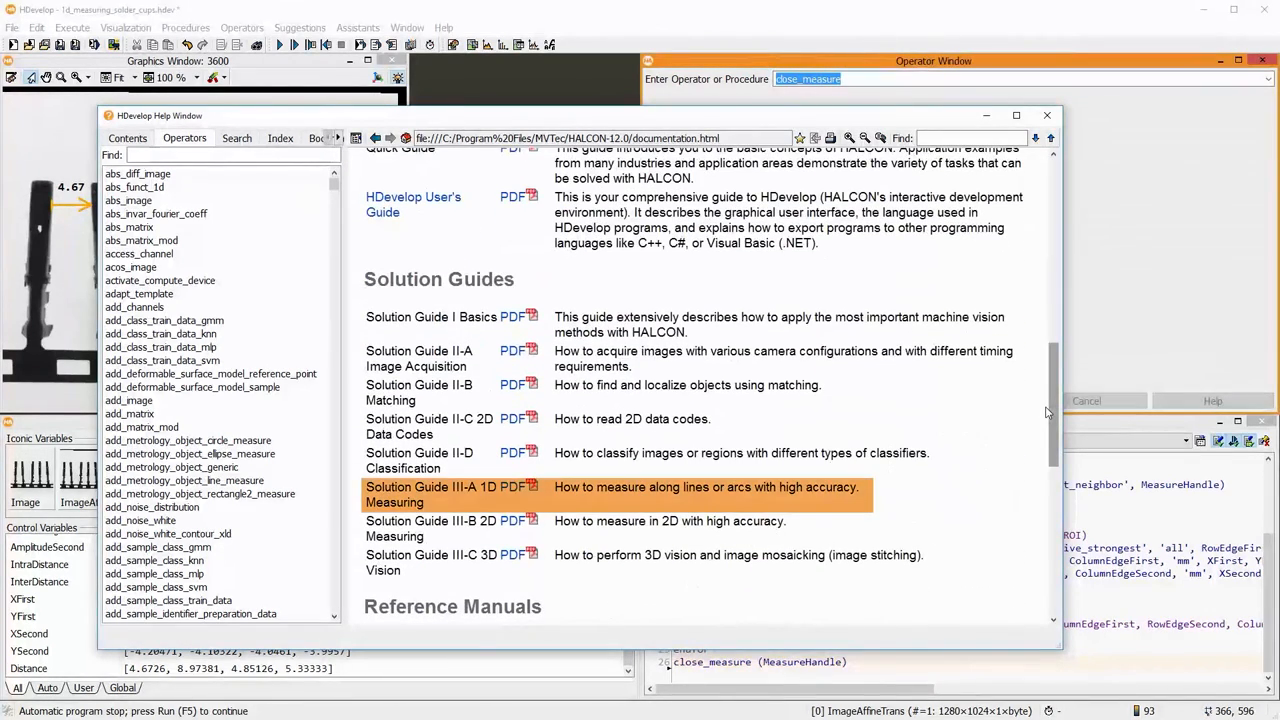